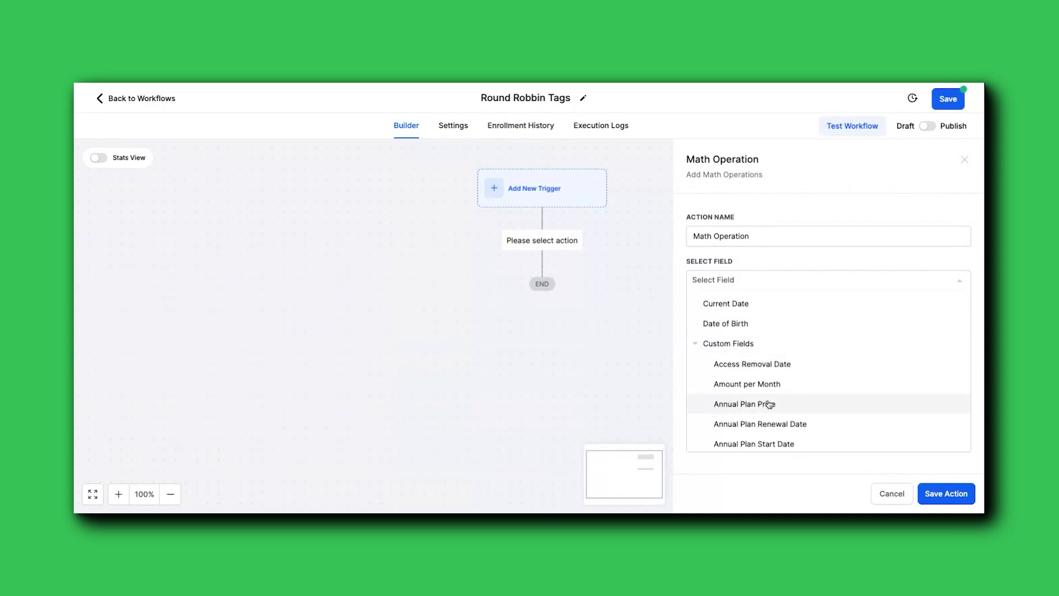
Step: Pick Annual Plan Price, review the operator options, then cancel the Math Operation step
{"action": "left_click", "coordinate": [744, 404]}
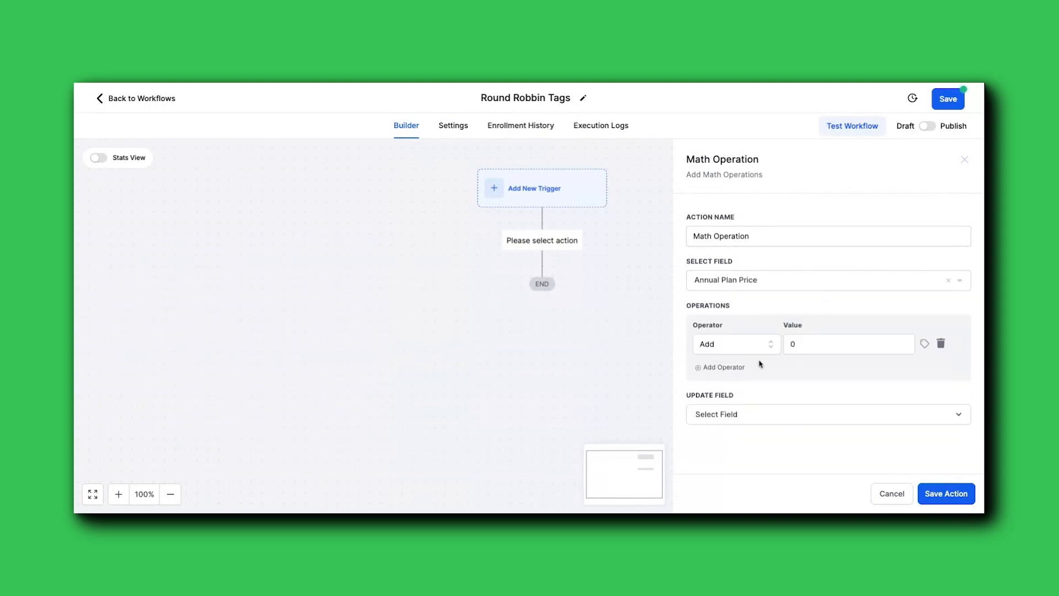
{"action": "left_click", "coordinate": [735, 345]}
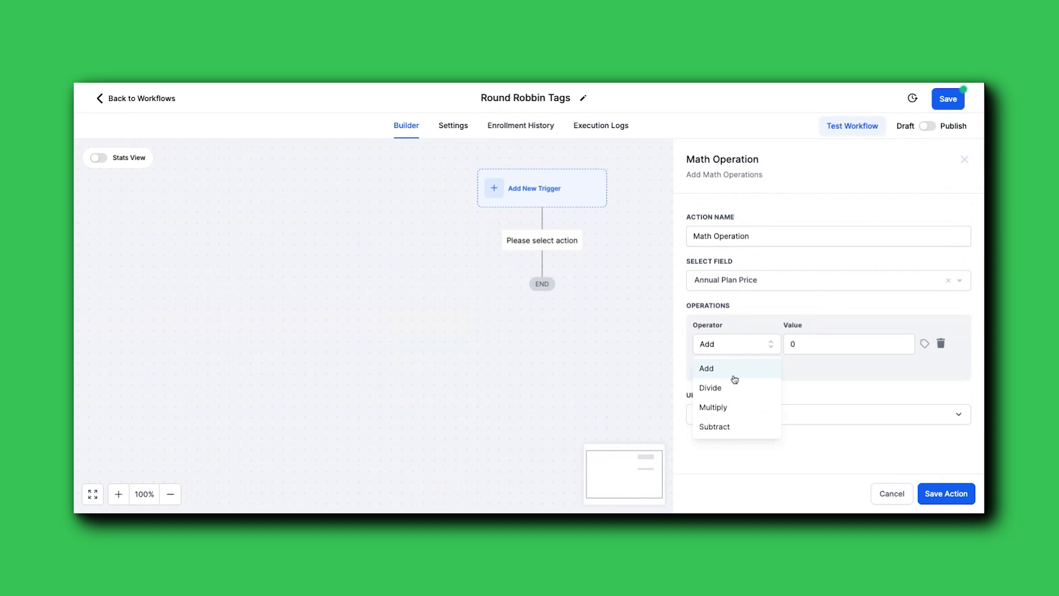
{"action": "mouse_move", "coordinate": [737, 436]}
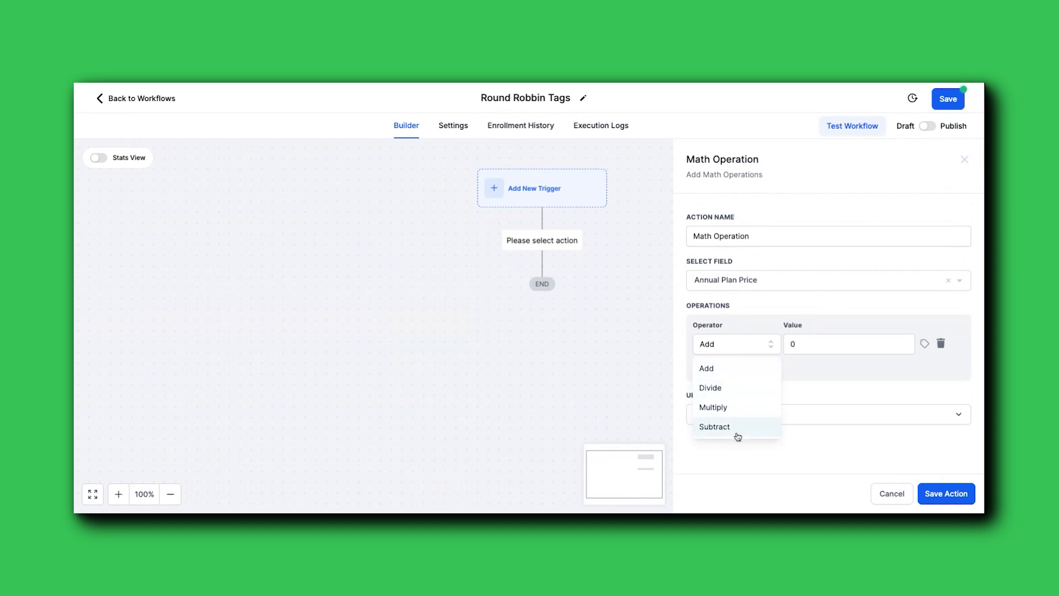
{"action": "mouse_move", "coordinate": [737, 399]}
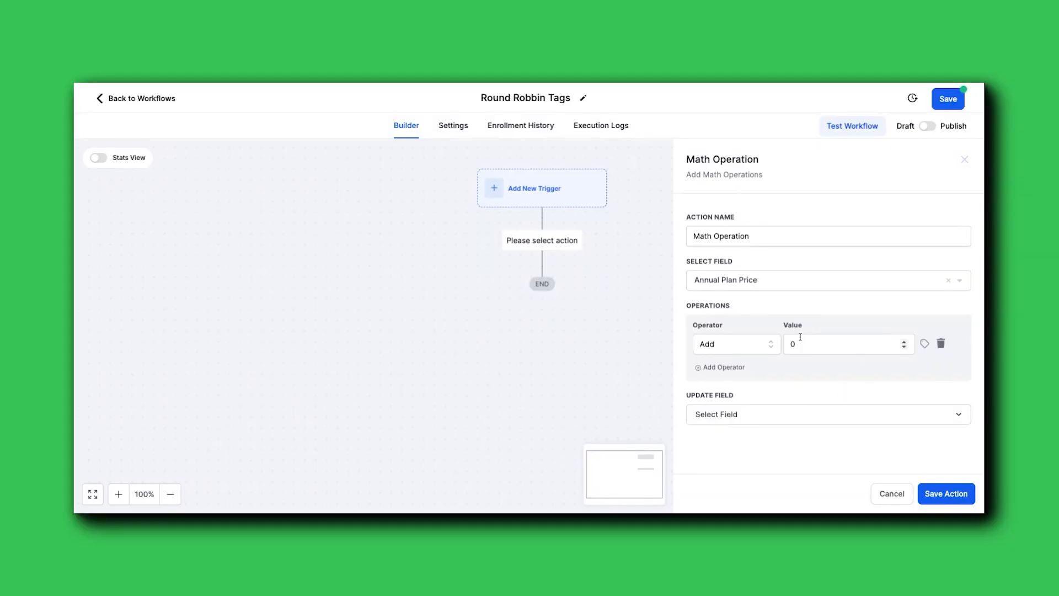
{"action": "left_click", "coordinate": [891, 494]}
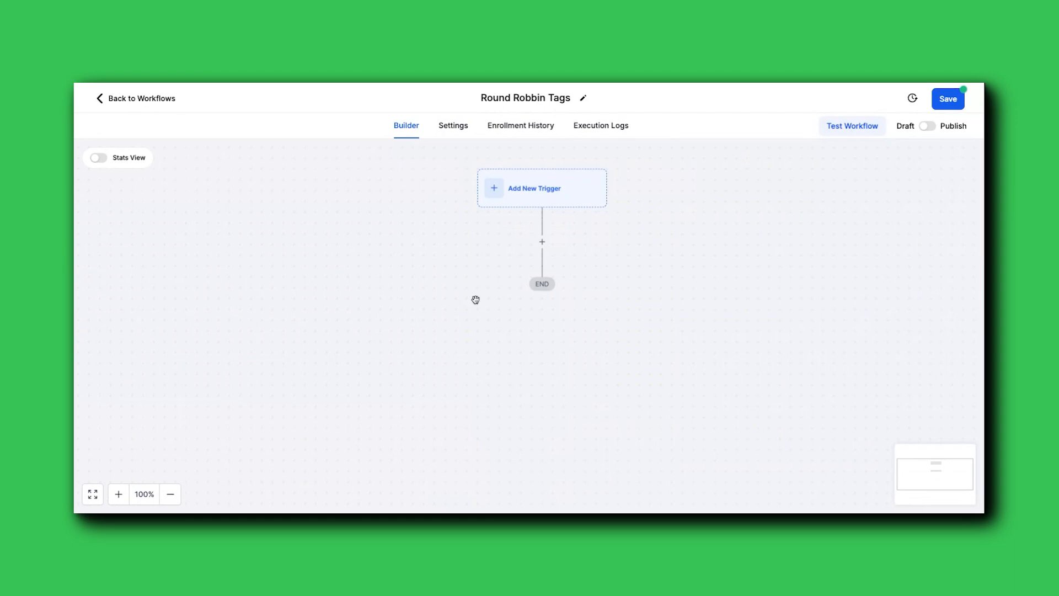
Step: Add an Assign To User action after the trigger with both users selected for rotation
{"action": "left_click", "coordinate": [541, 242]}
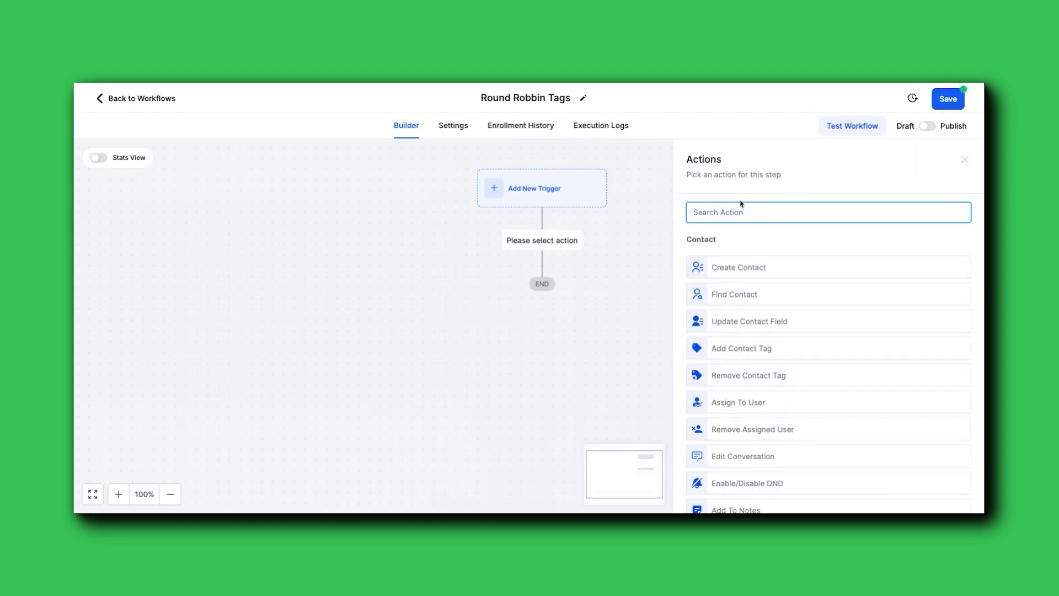
{"action": "type", "text": "round"}
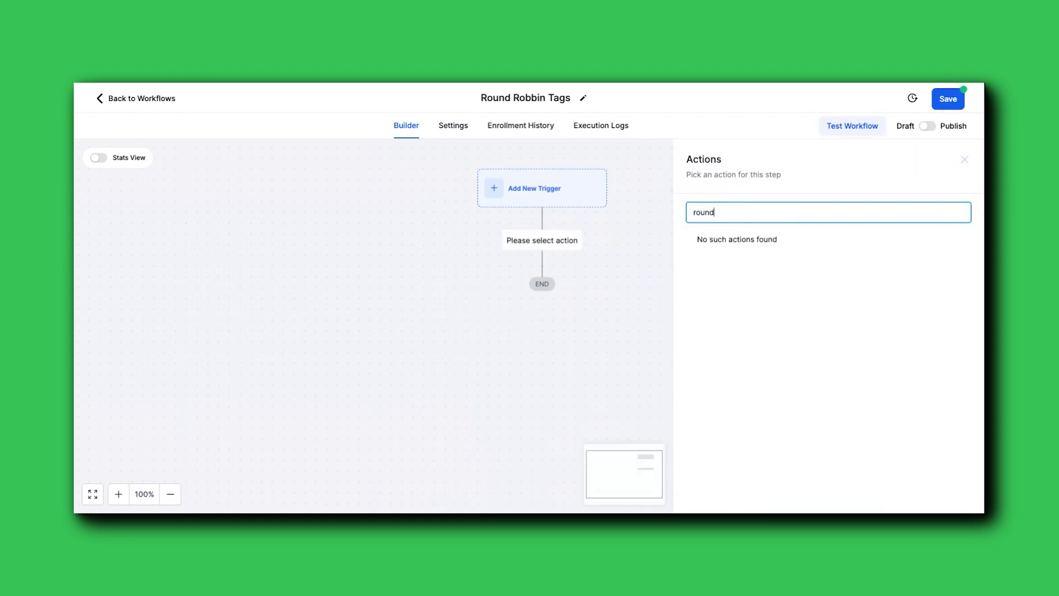
{"action": "type", "text": "as"}
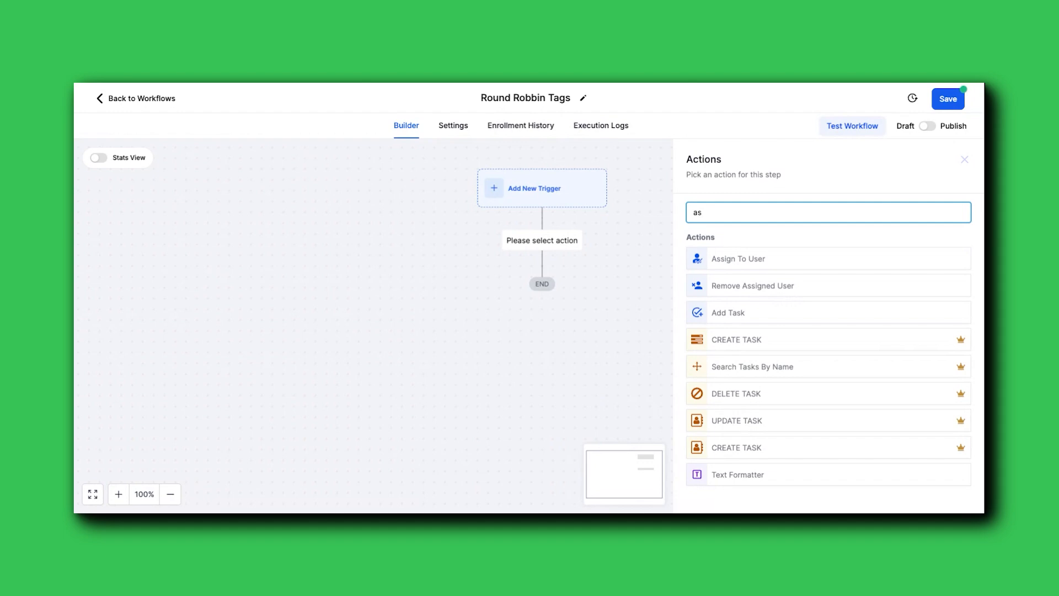
{"action": "mouse_move", "coordinate": [782, 248]}
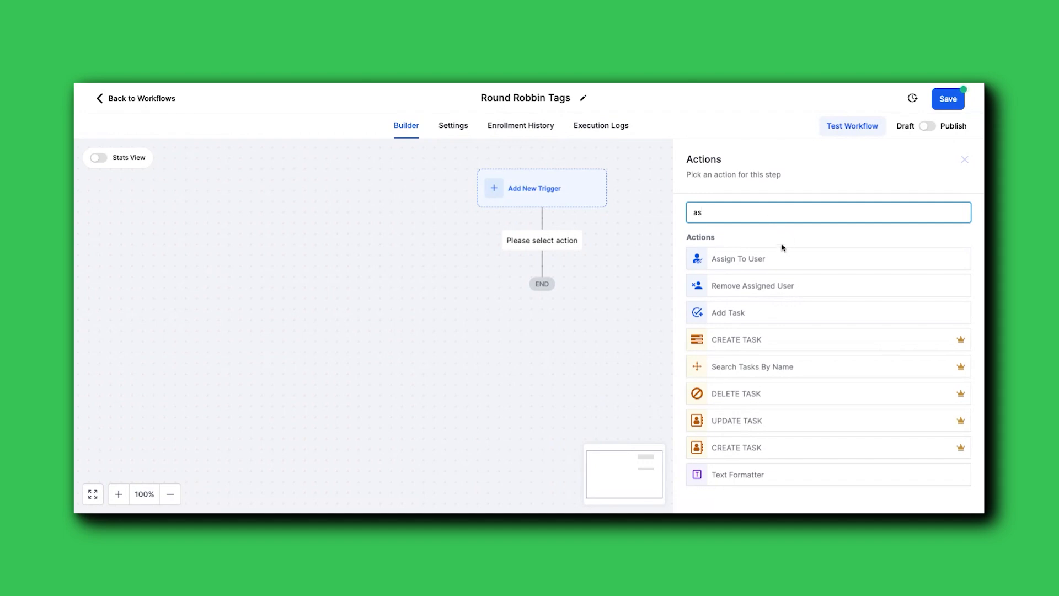
{"action": "mouse_move", "coordinate": [770, 258]}
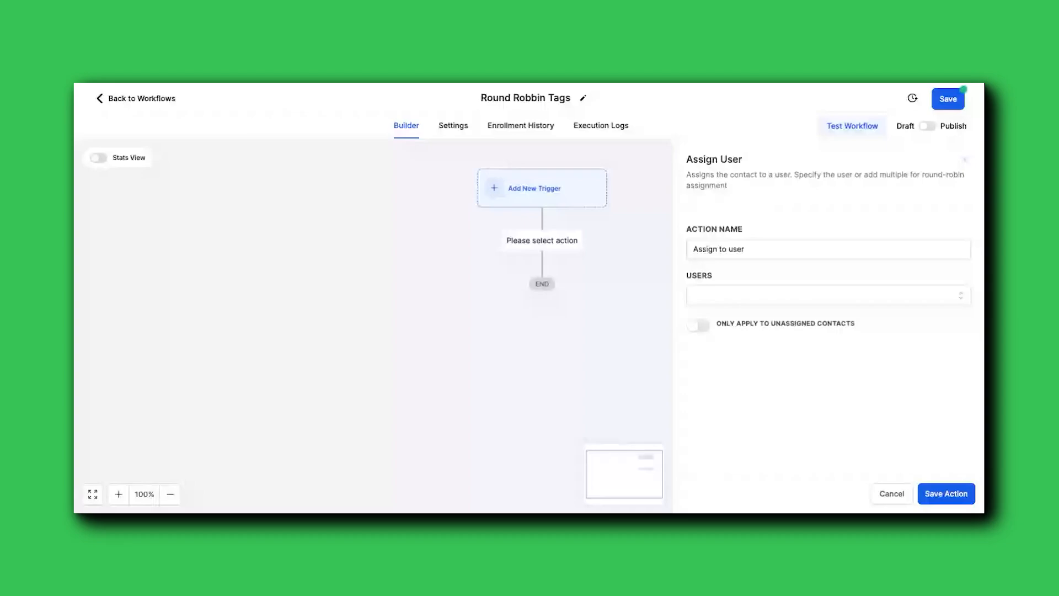
{"action": "left_click", "coordinate": [827, 296]}
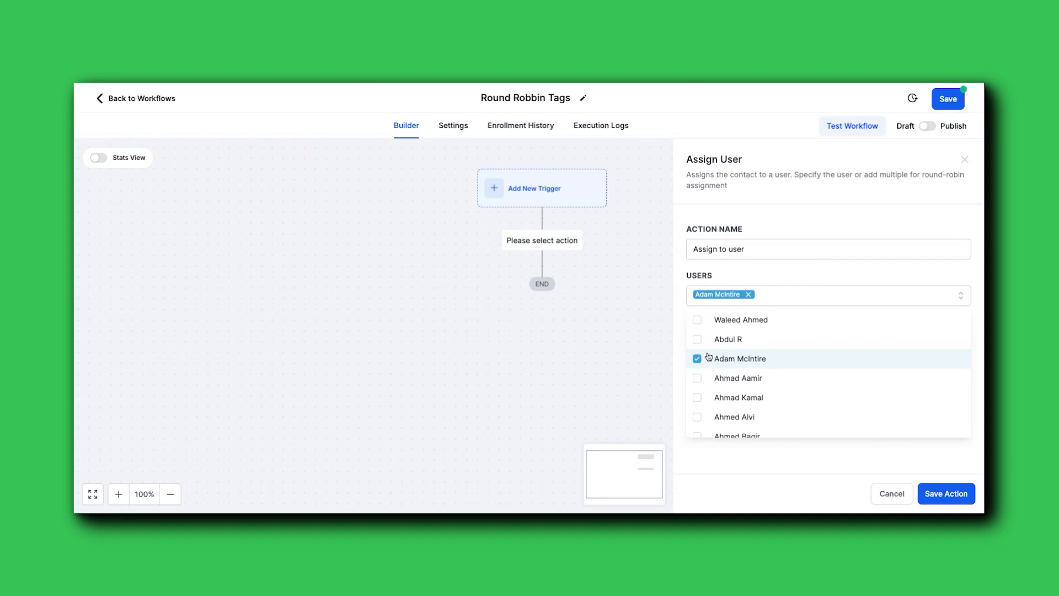
{"action": "left_click", "coordinate": [696, 320]}
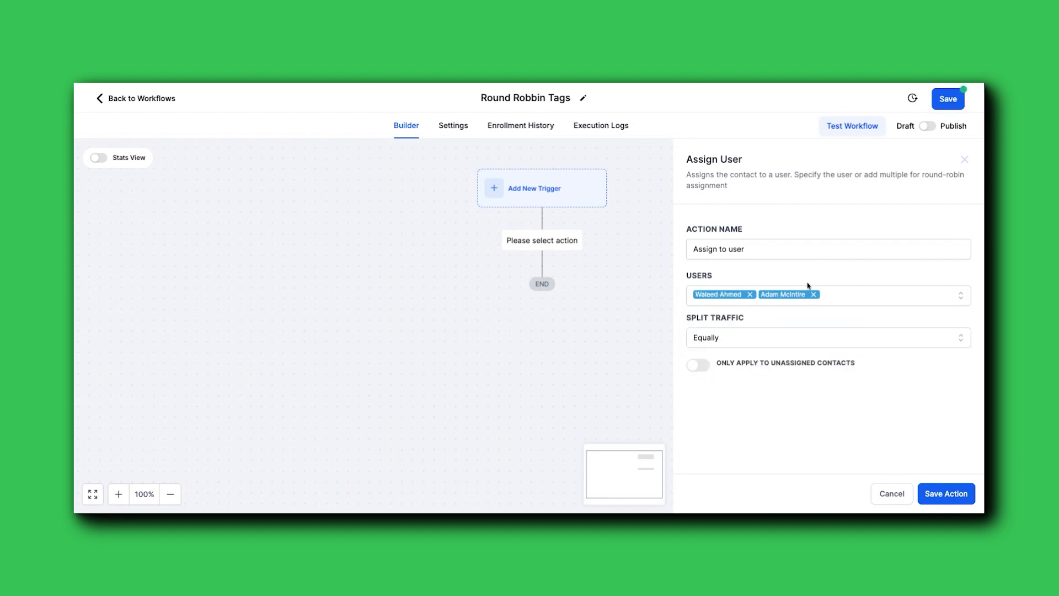
Step: Try an uneven traffic split, then set Split Traffic back to Equally
{"action": "left_click", "coordinate": [827, 337]}
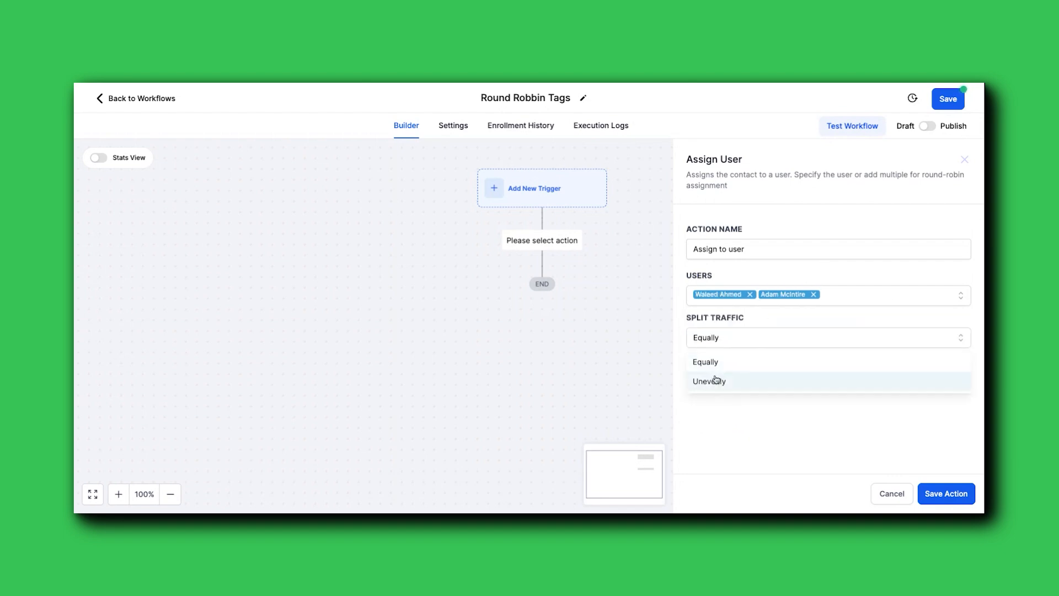
{"action": "left_click", "coordinate": [709, 381]}
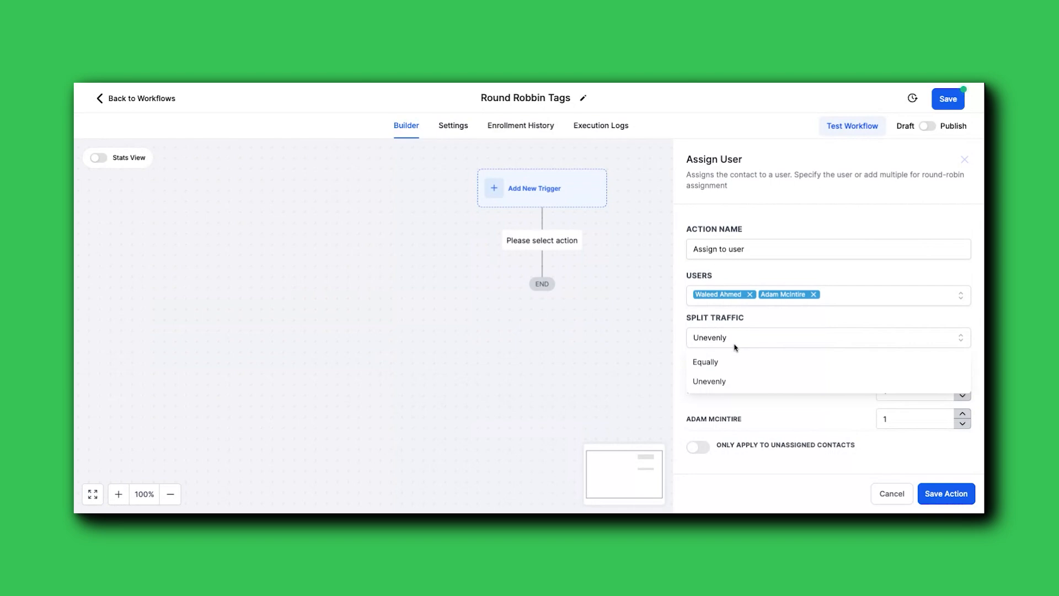
{"action": "left_click", "coordinate": [705, 362]}
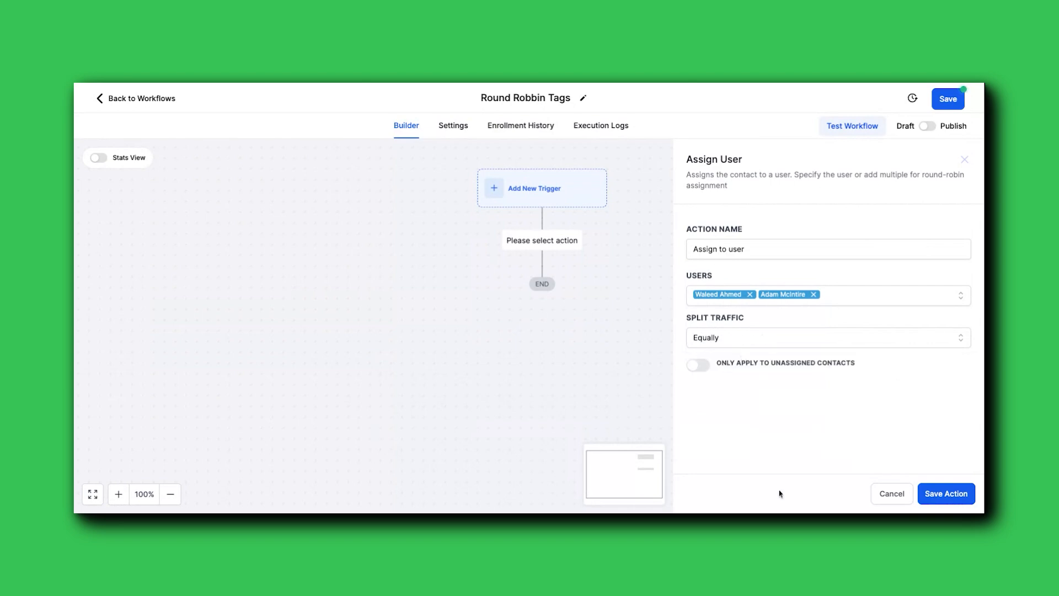
{"action": "mouse_move", "coordinate": [872, 397]}
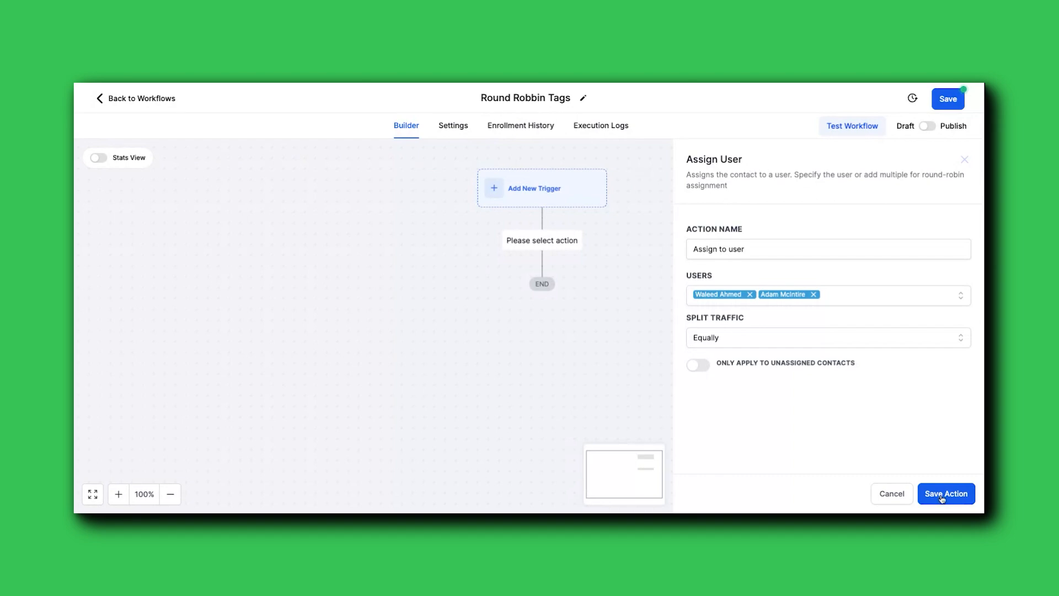
Step: Save the Assign User action, then add and save a Wait action after it
{"action": "left_click", "coordinate": [946, 494]}
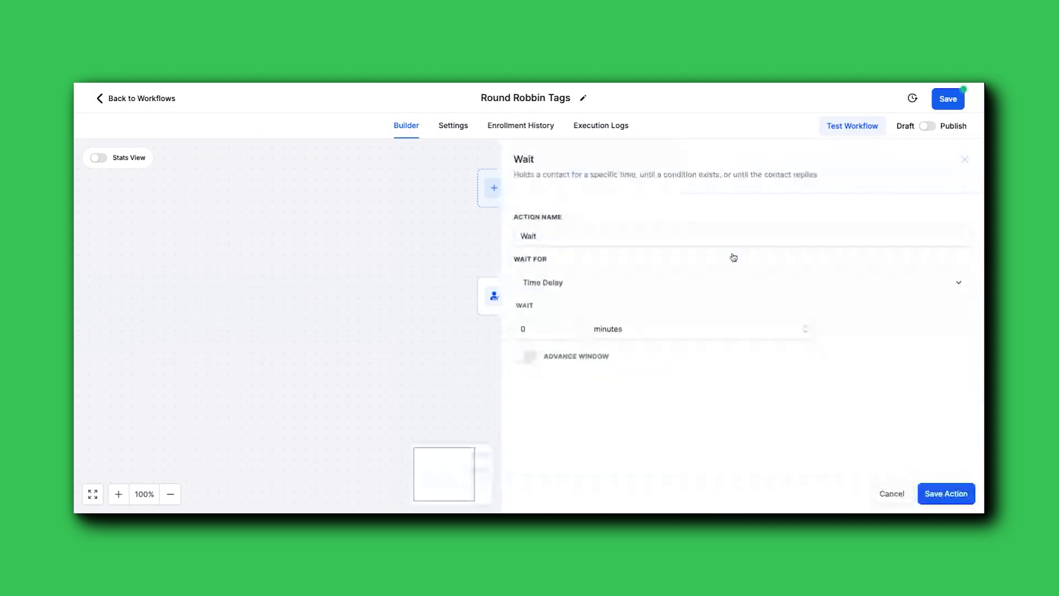
{"action": "left_click", "coordinate": [544, 329]}
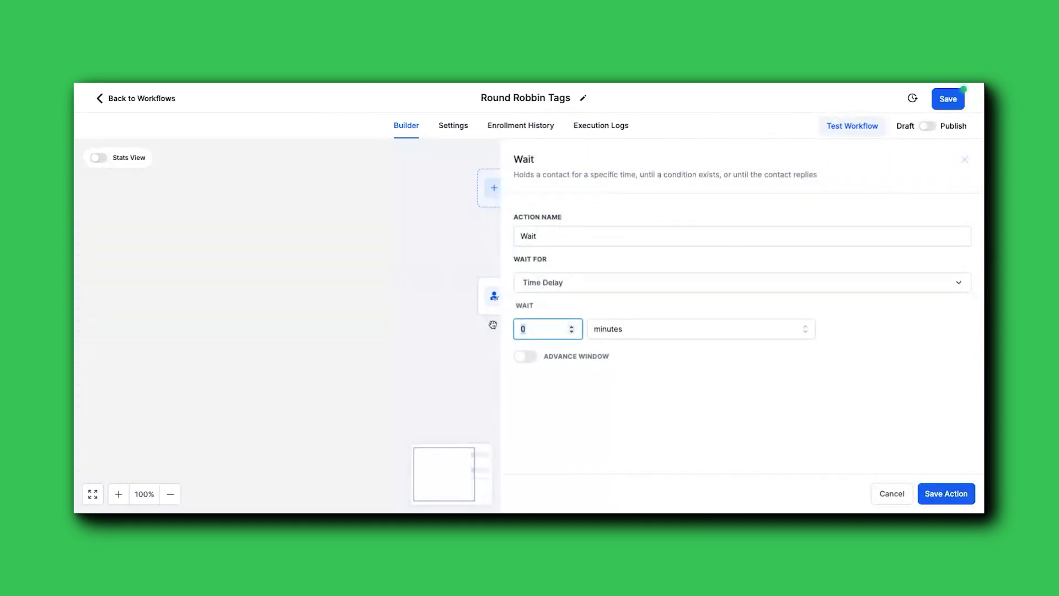
{"action": "left_click", "coordinate": [945, 493]}
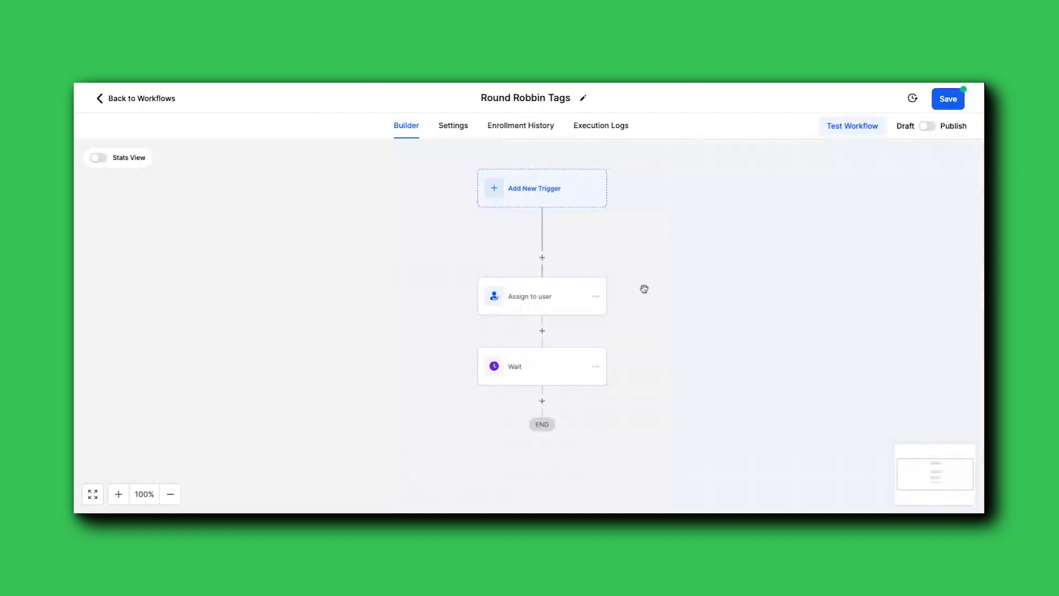
Step: Add and save a Remove Assigned User action after the Wait step
{"action": "left_click", "coordinate": [541, 400]}
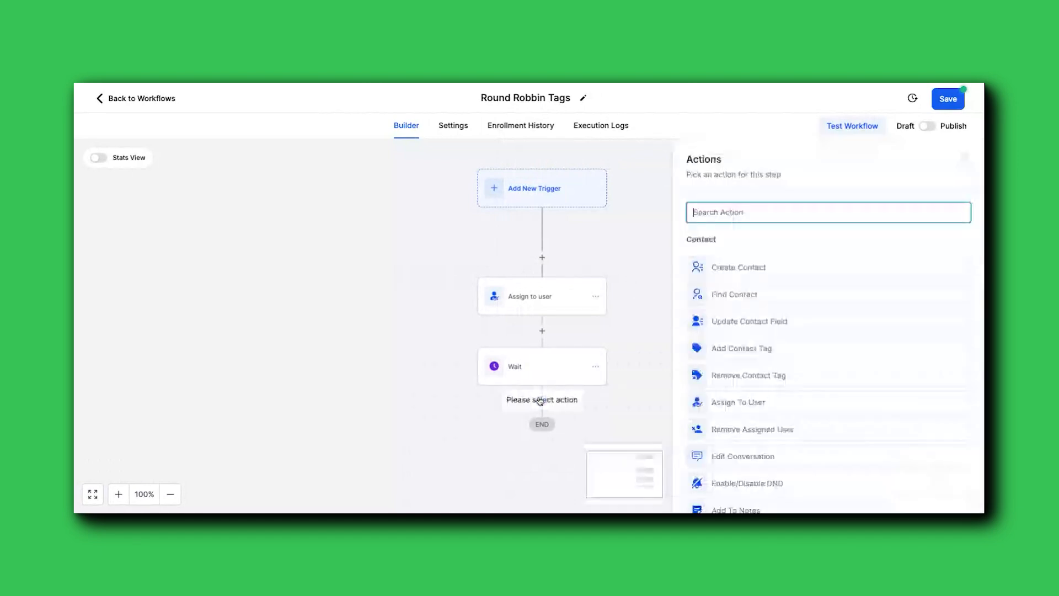
{"action": "type", "text": "assi"}
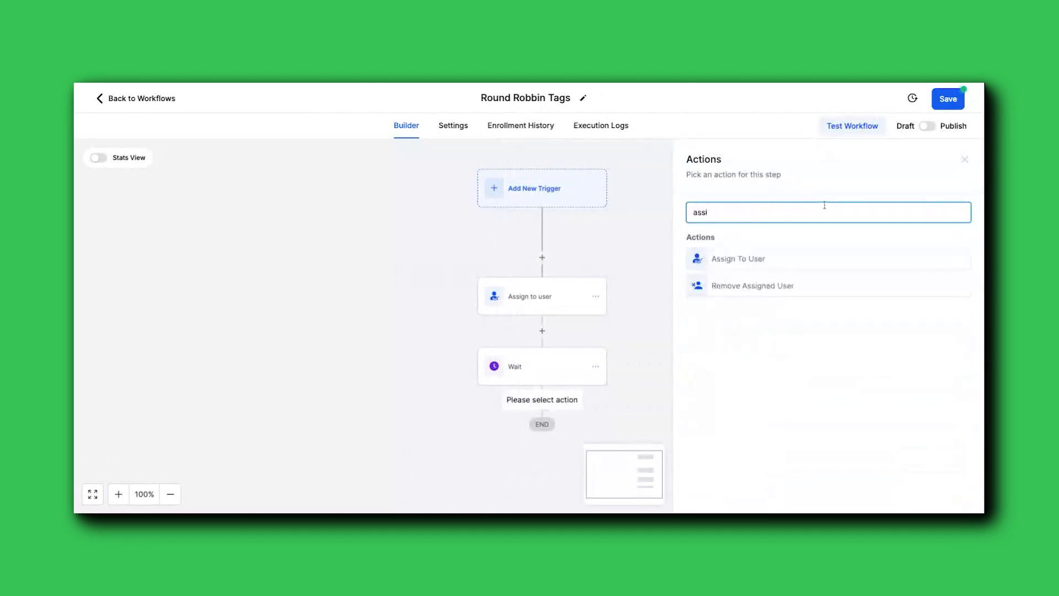
{"action": "left_click", "coordinate": [751, 285]}
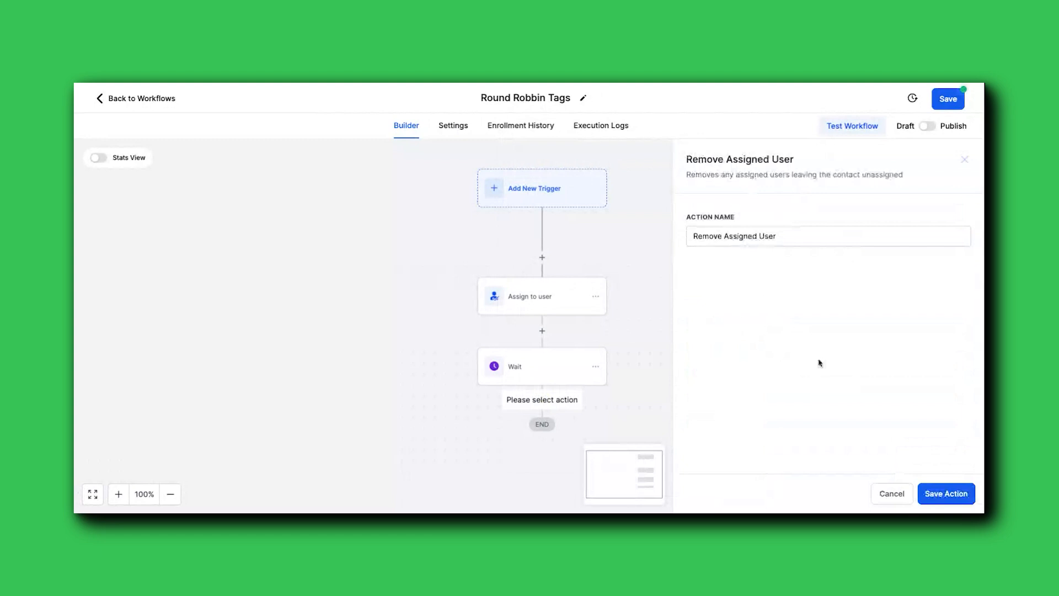
{"action": "left_click", "coordinate": [946, 493]}
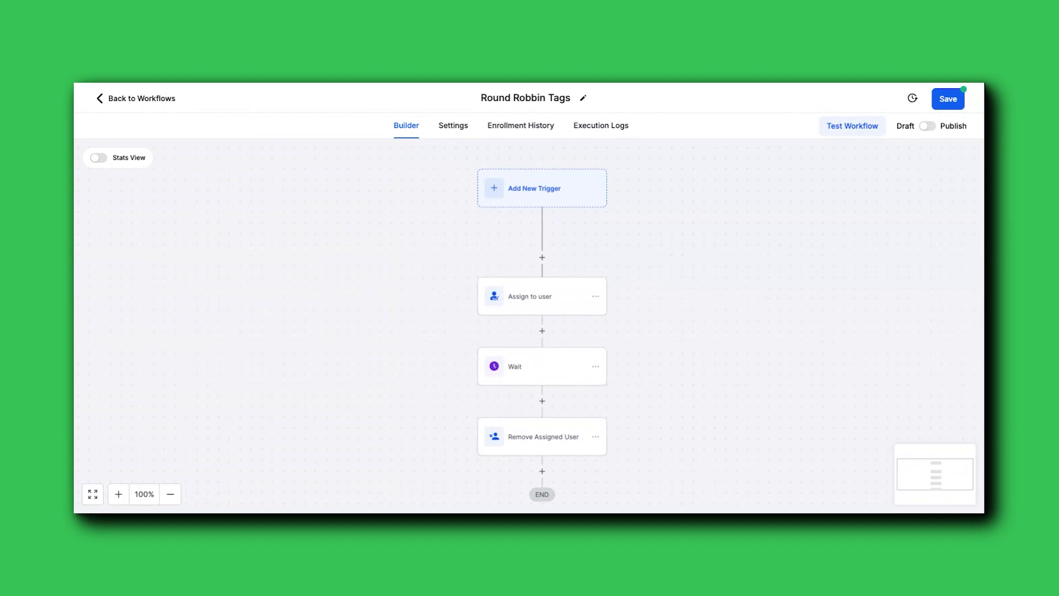
{"action": "mouse_move", "coordinate": [571, 222]}
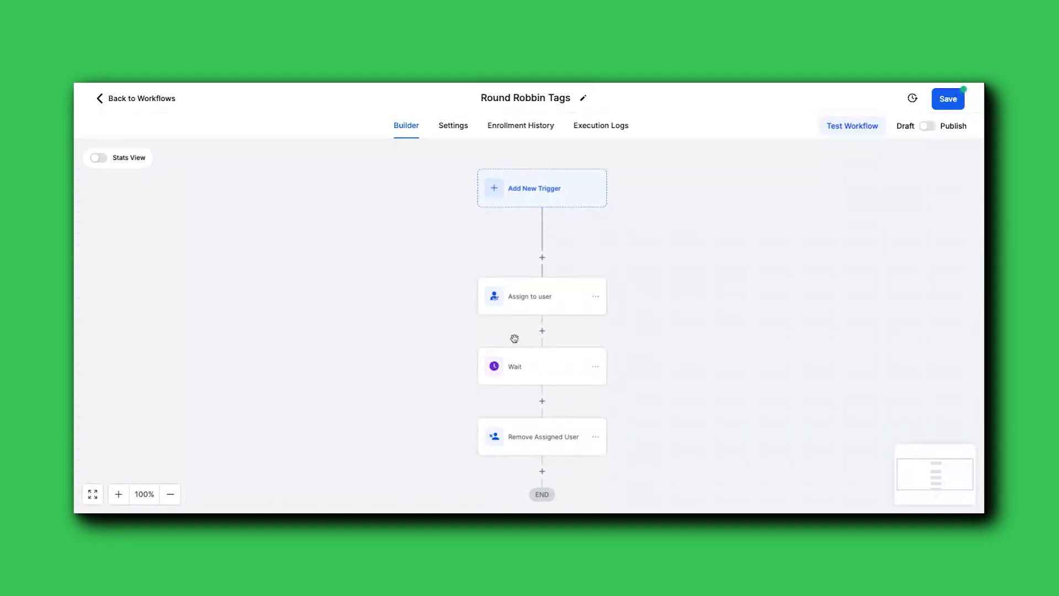
{"action": "mouse_move", "coordinate": [653, 278]}
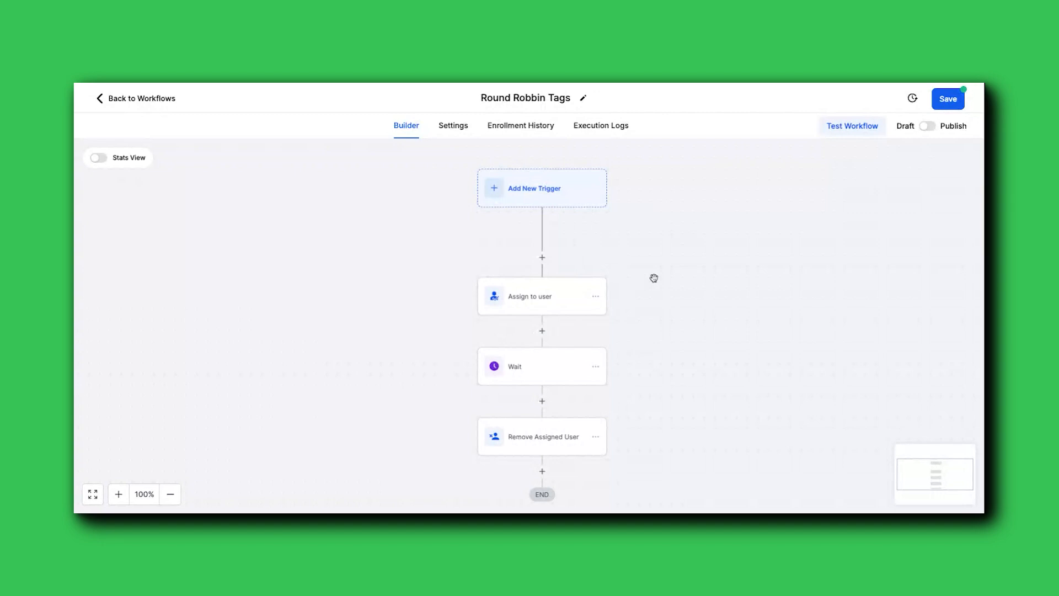
Step: Reopen Assign to user, view the uneven traffic weighting option, and close without saving
{"action": "left_click", "coordinate": [541, 296]}
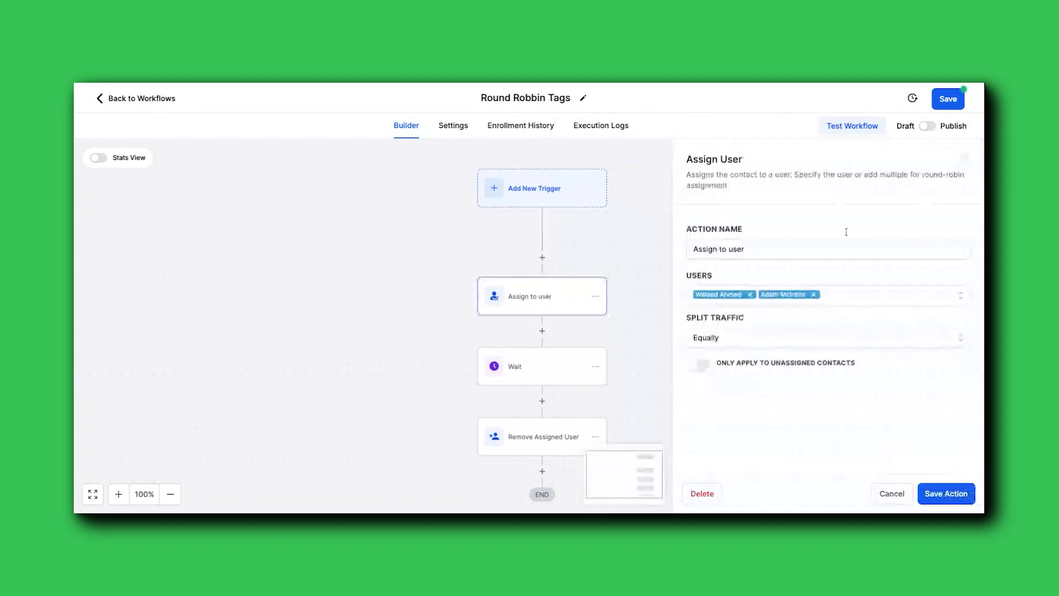
{"action": "left_click", "coordinate": [827, 337]}
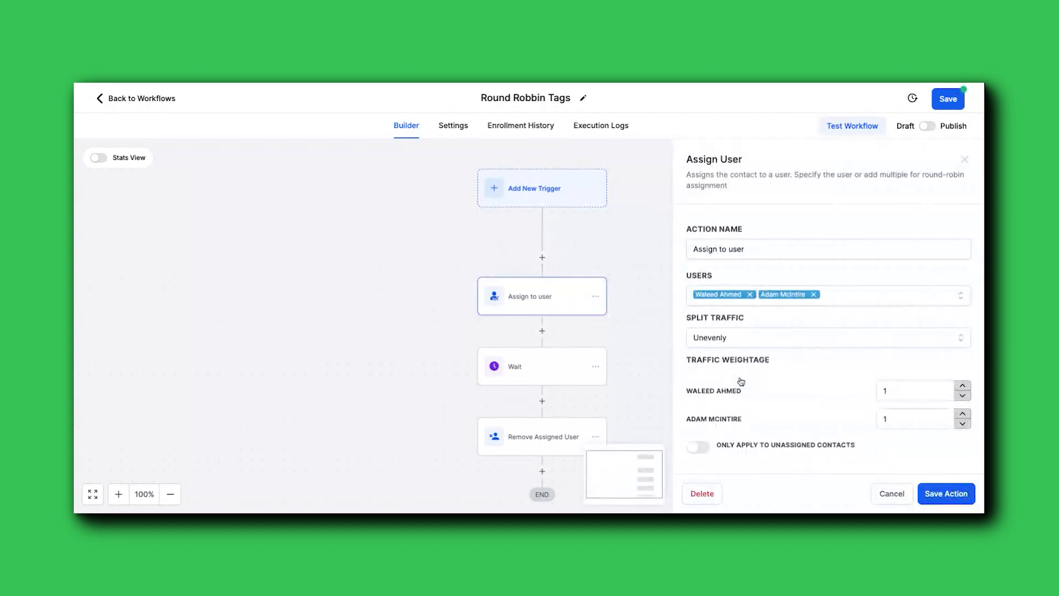
{"action": "mouse_move", "coordinate": [820, 432]}
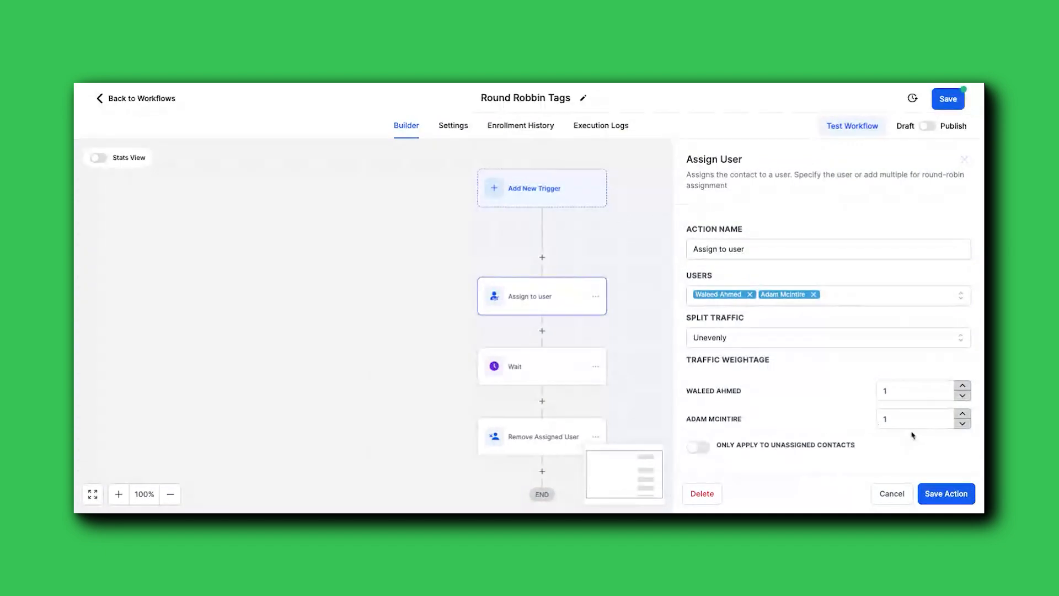
{"action": "left_click", "coordinate": [892, 494]}
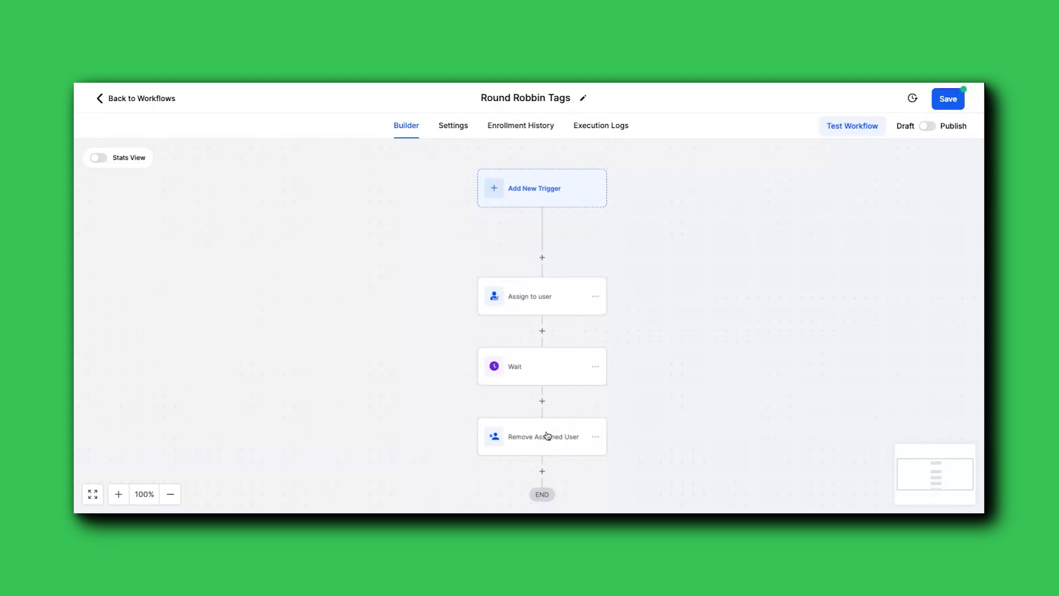
{"action": "mouse_move", "coordinate": [552, 444]}
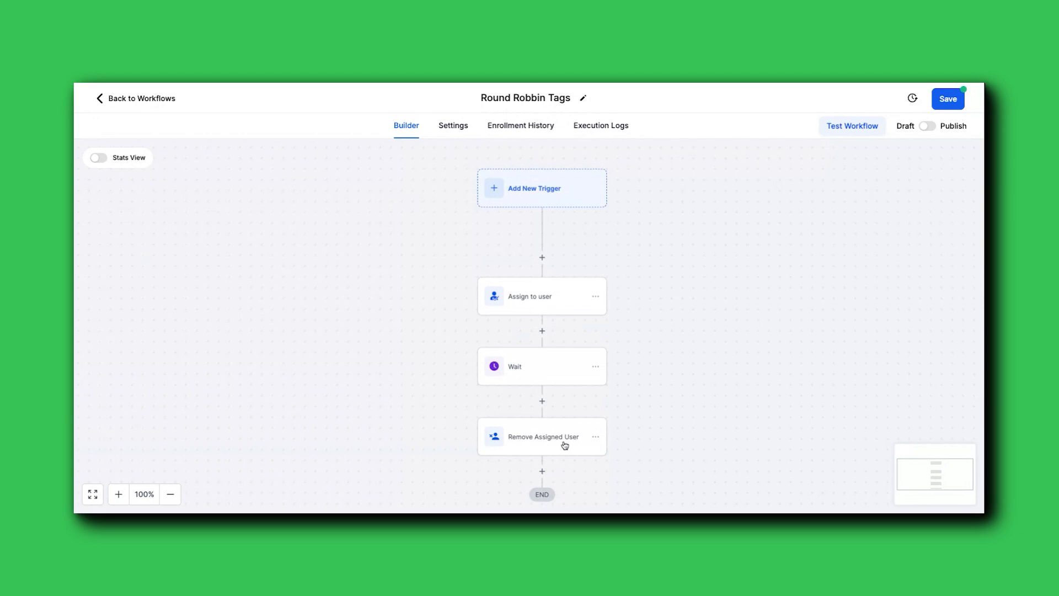
{"action": "mouse_move", "coordinate": [542, 303]}
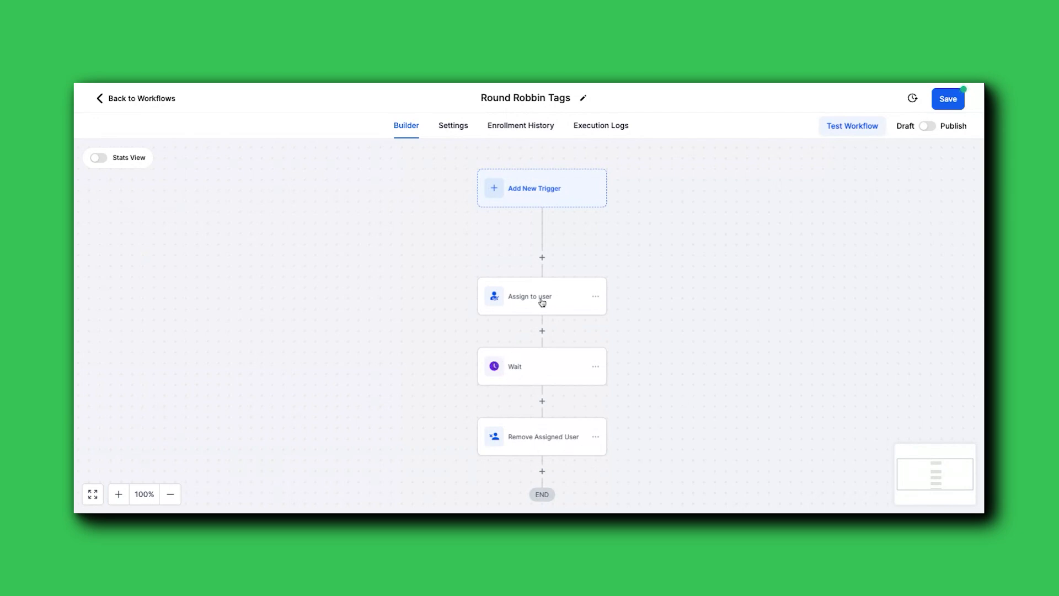
{"action": "mouse_move", "coordinate": [444, 433]}
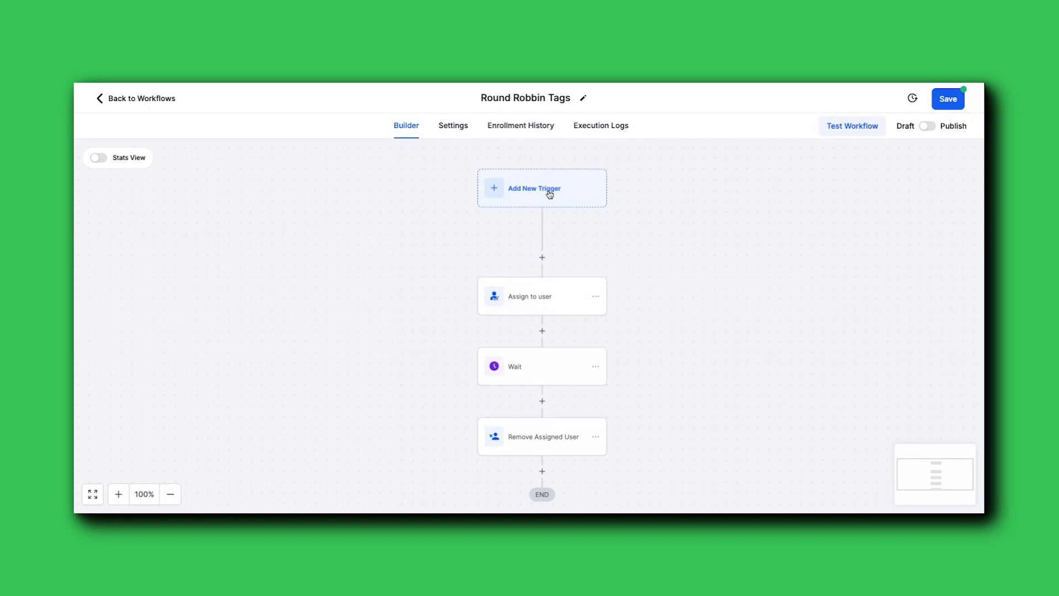
{"action": "mouse_move", "coordinate": [414, 273]}
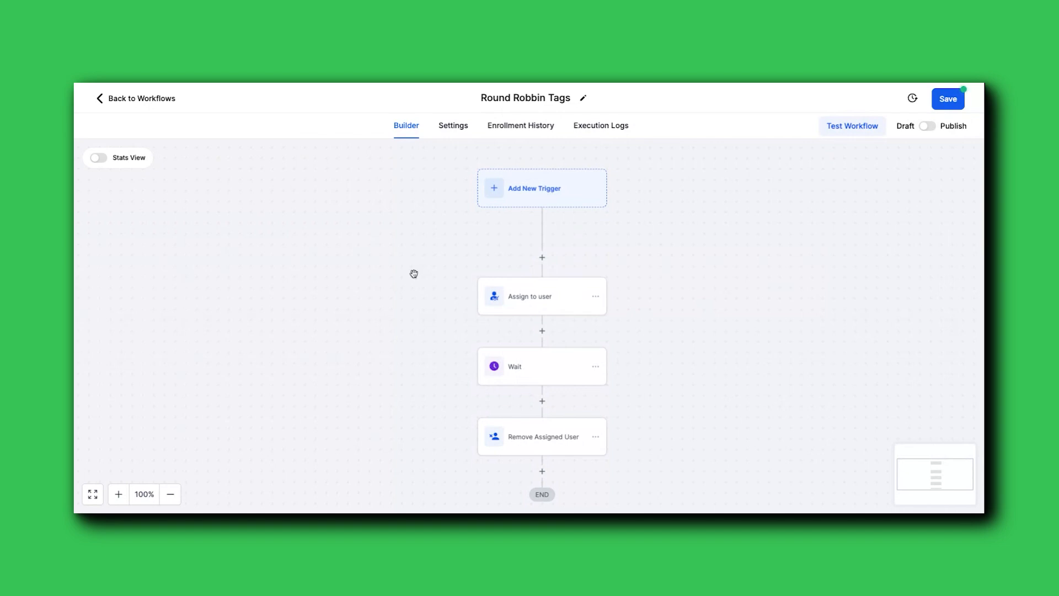
{"action": "mouse_move", "coordinate": [574, 200]}
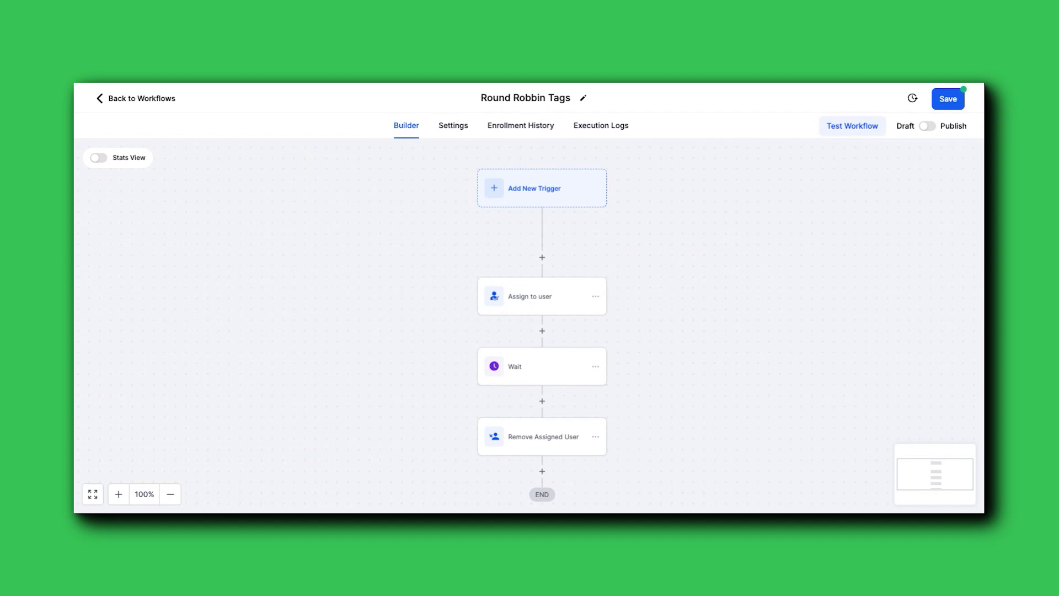
Step: Delete all action steps from the workflow via the step's options menu
{"action": "left_click", "coordinate": [595, 300]}
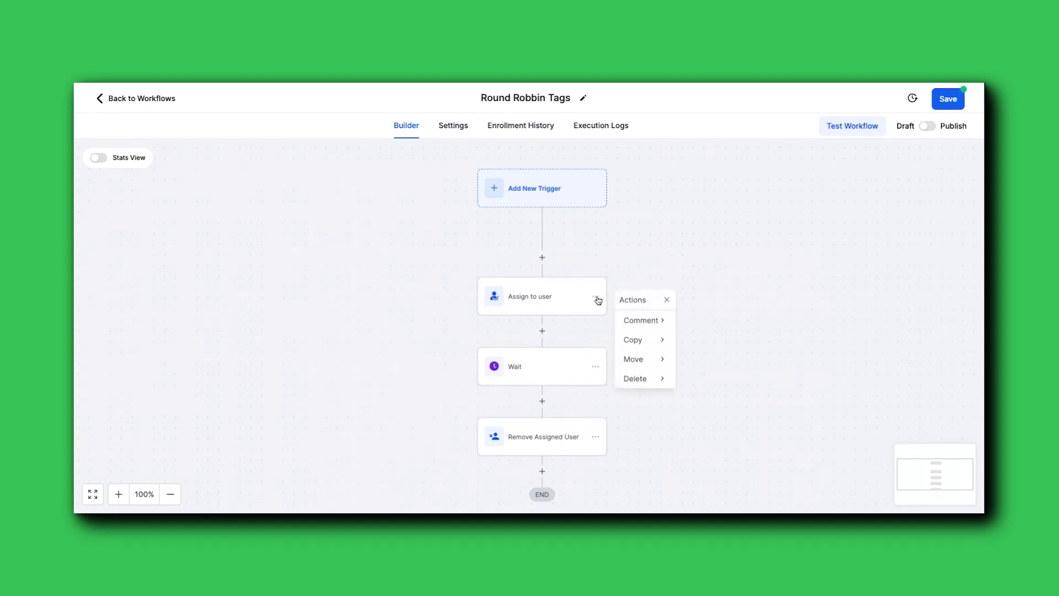
{"action": "left_click", "coordinate": [667, 299]}
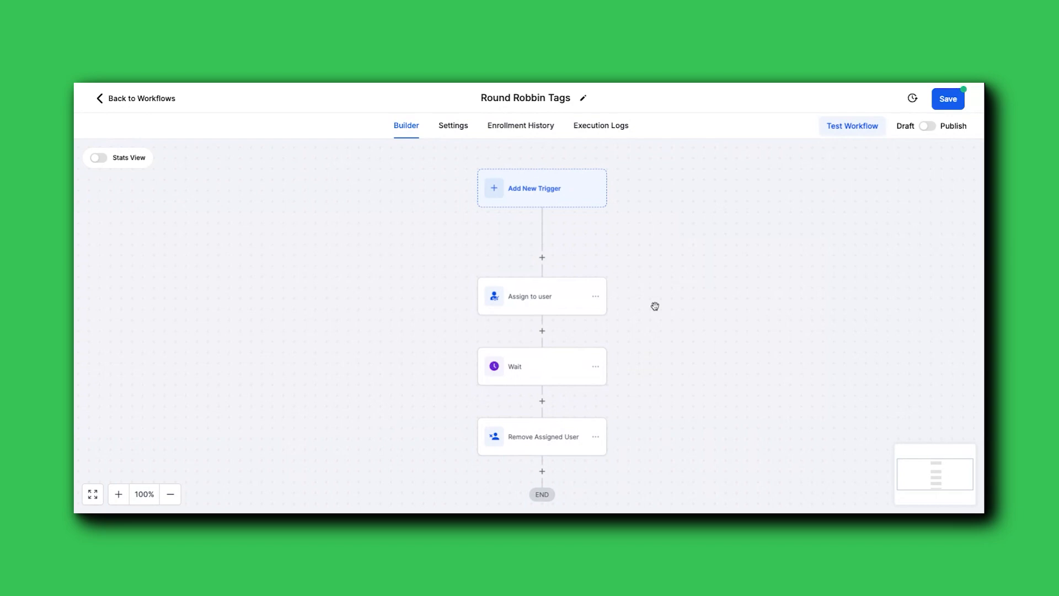
{"action": "left_click", "coordinate": [595, 296]}
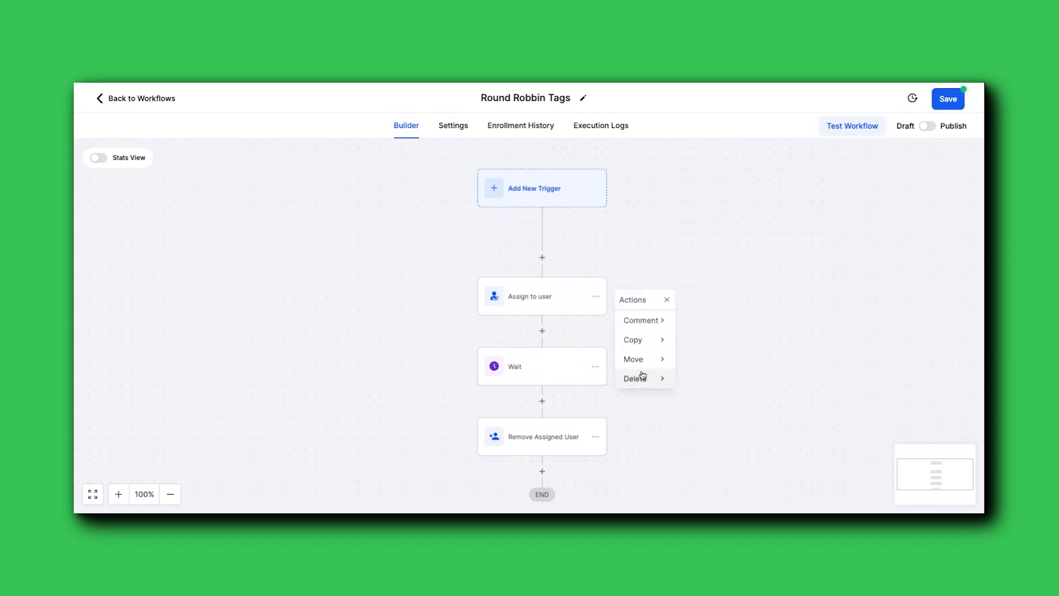
{"action": "left_click", "coordinate": [709, 344]}
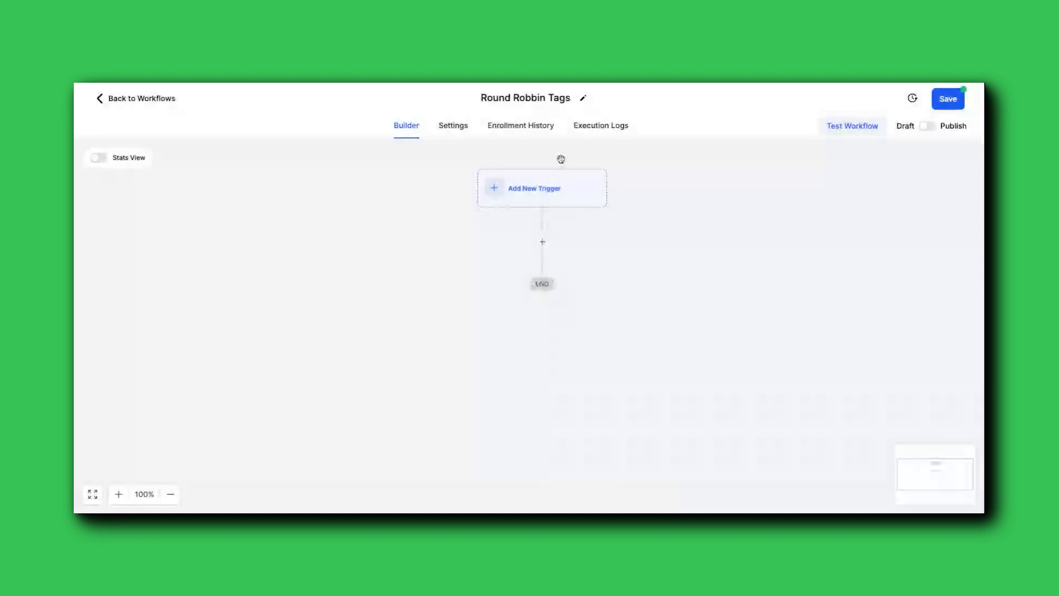
Step: Rename the workflow '2) Round Robbin Tags' and bring up the trigger list
{"action": "left_click", "coordinate": [525, 99]}
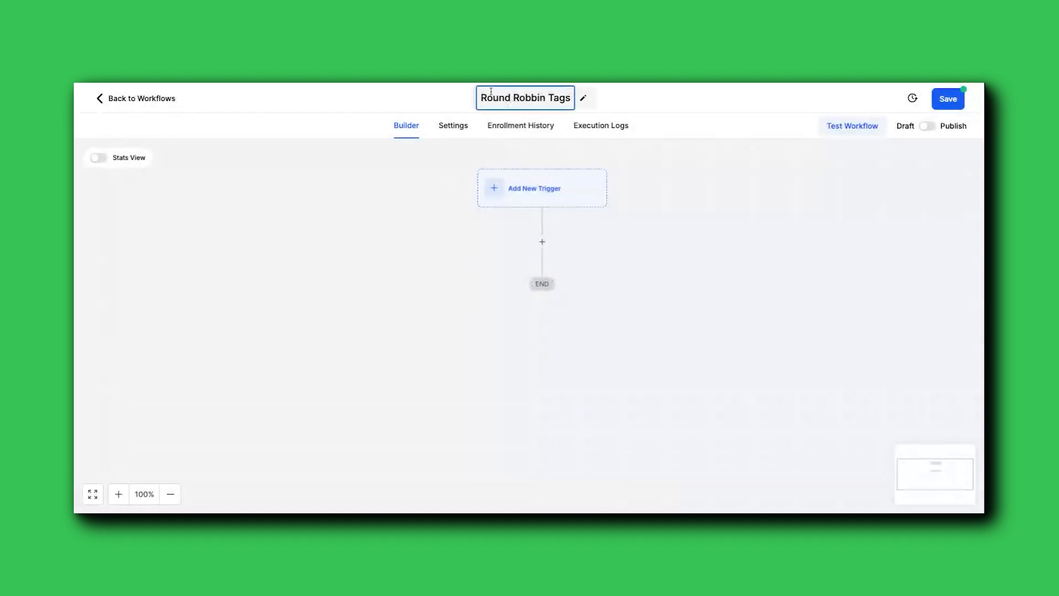
{"action": "type", "text": "2)"}
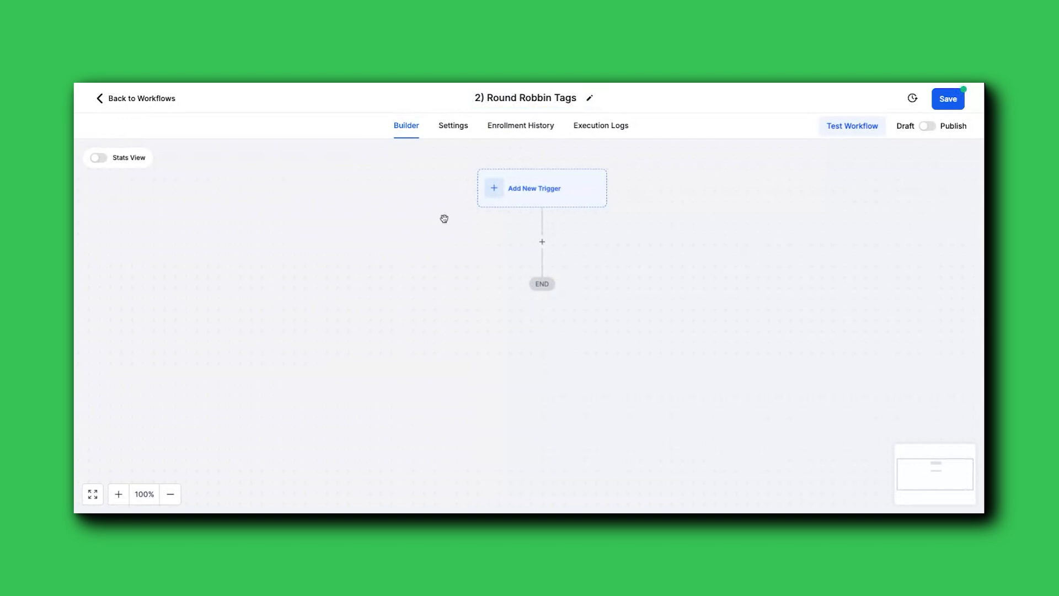
{"action": "left_click", "coordinate": [541, 187]}
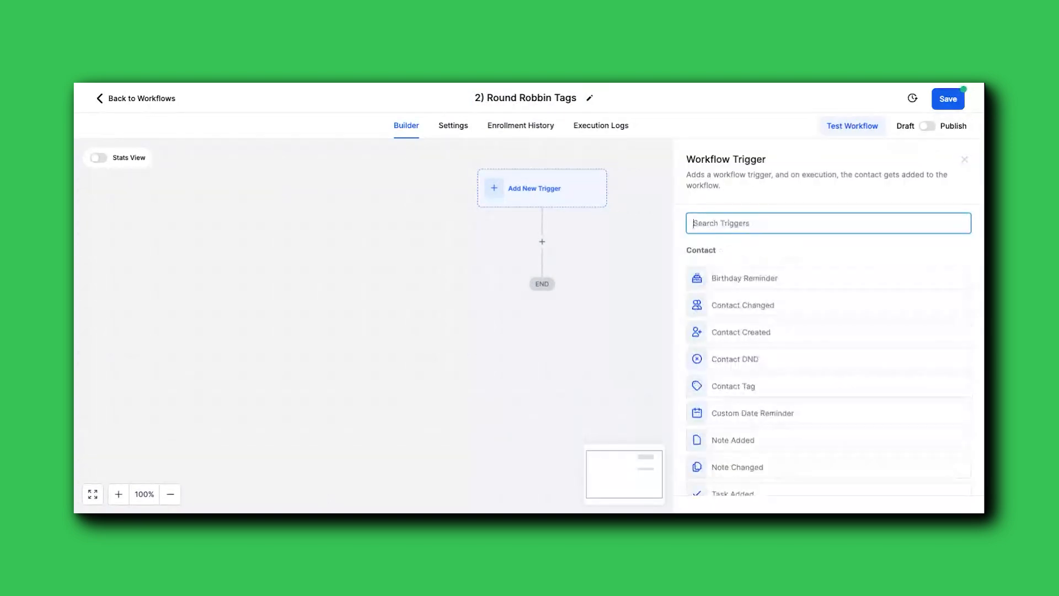
{"action": "scroll", "scroll_direction": "down", "scroll_amount": 3}
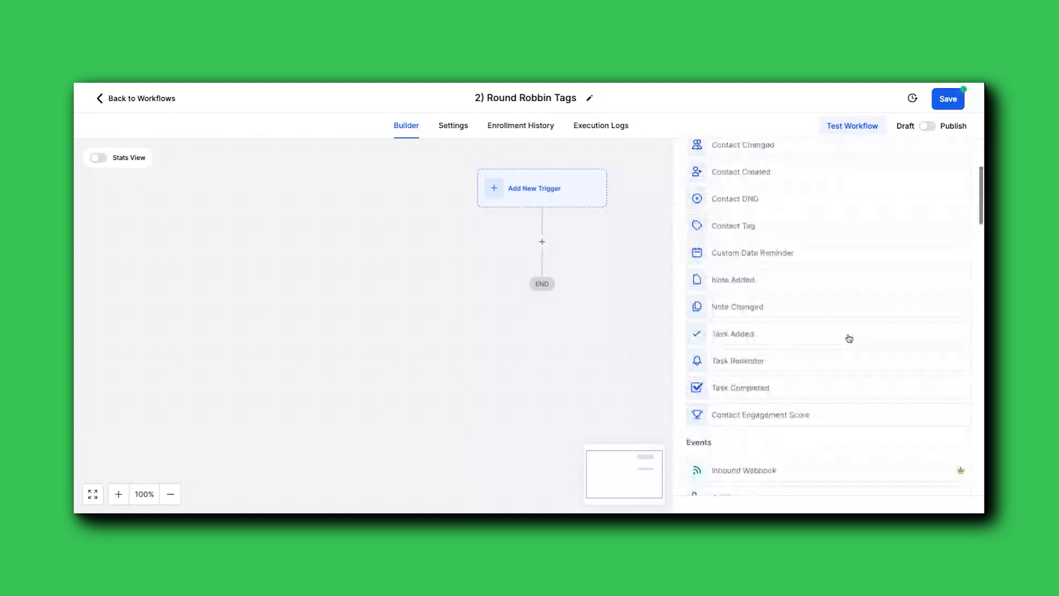
Step: Choose the Contact Changed trigger from the list
{"action": "scroll", "scroll_direction": "down", "scroll_amount": 3}
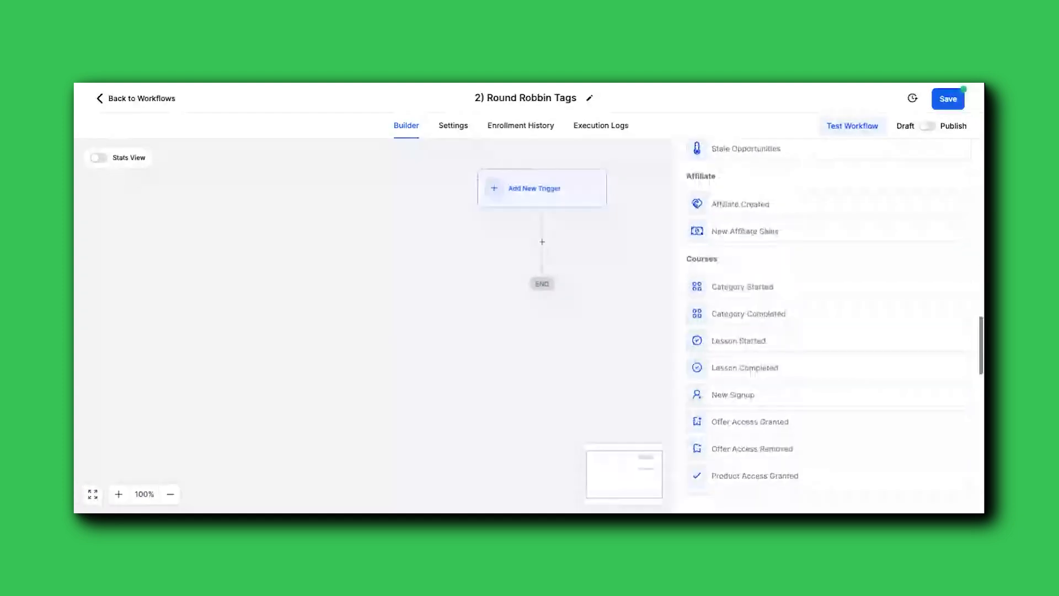
{"action": "scroll", "scroll_direction": "down", "scroll_amount": 3}
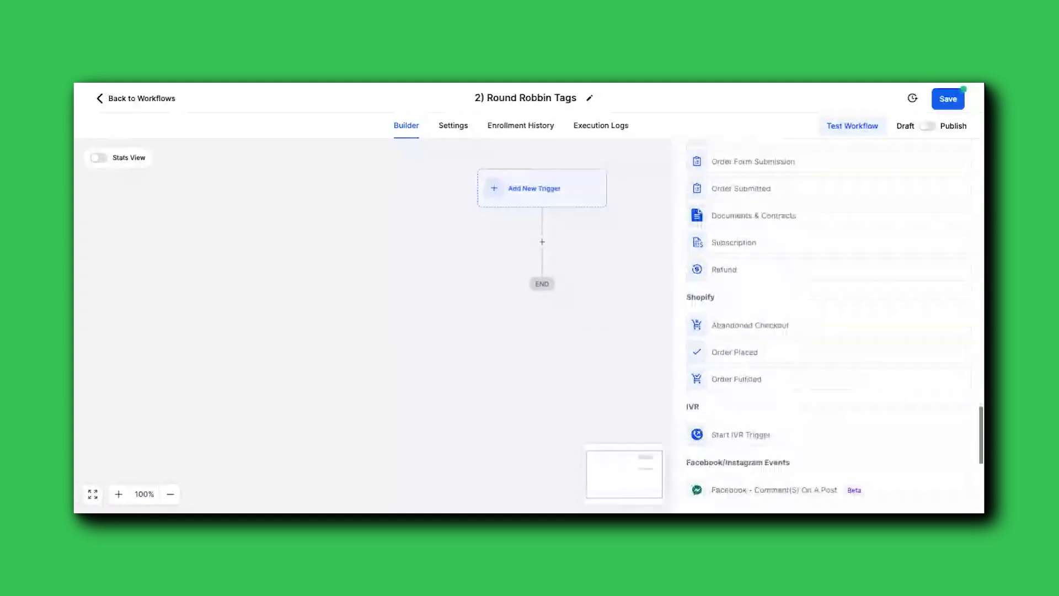
{"action": "scroll", "scroll_direction": "down", "scroll_amount": 3}
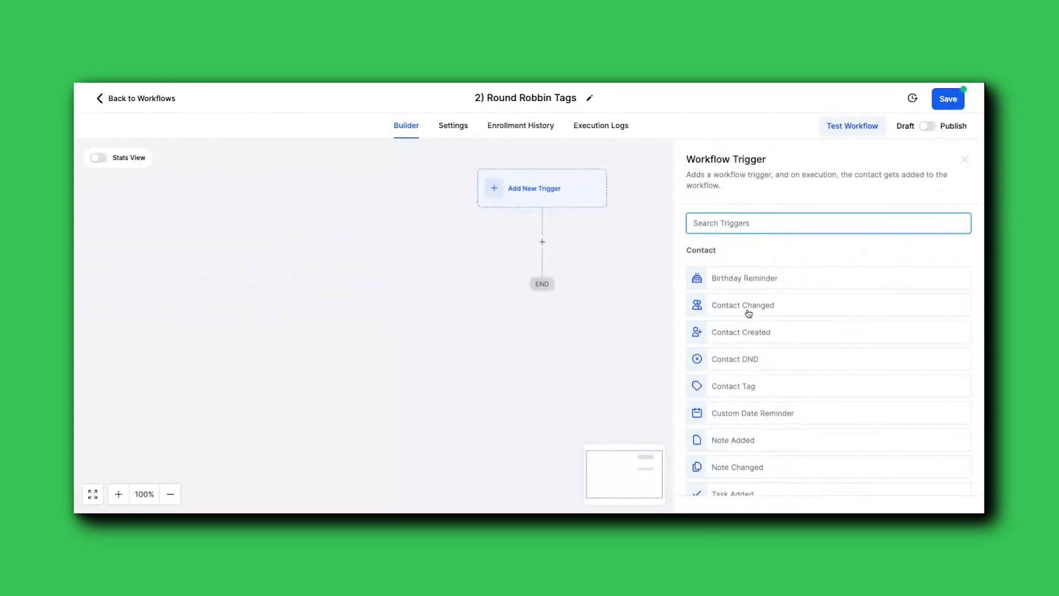
{"action": "left_click", "coordinate": [742, 304]}
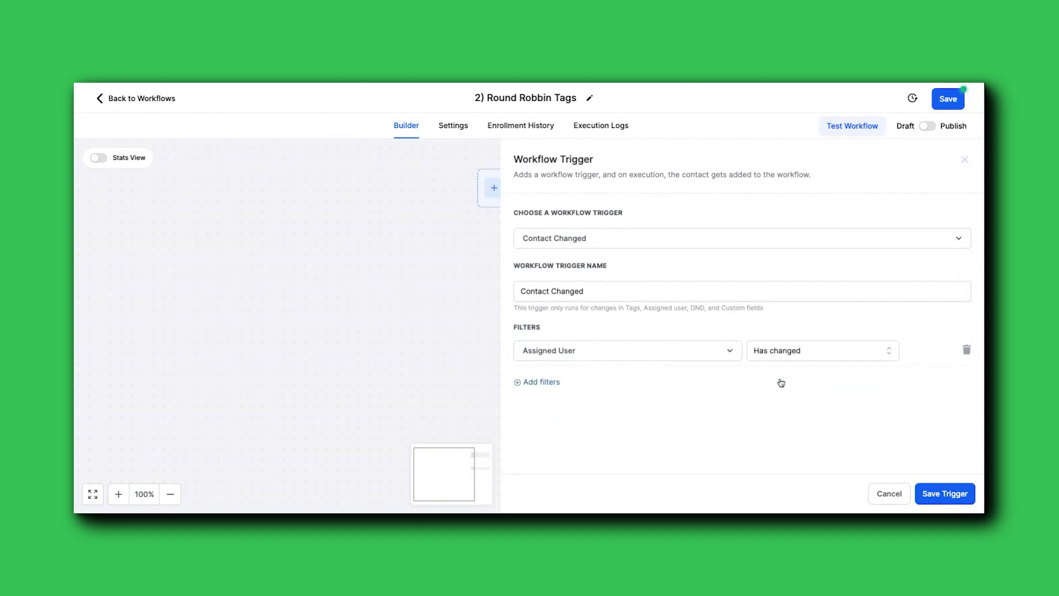
{"action": "left_click", "coordinate": [821, 350]}
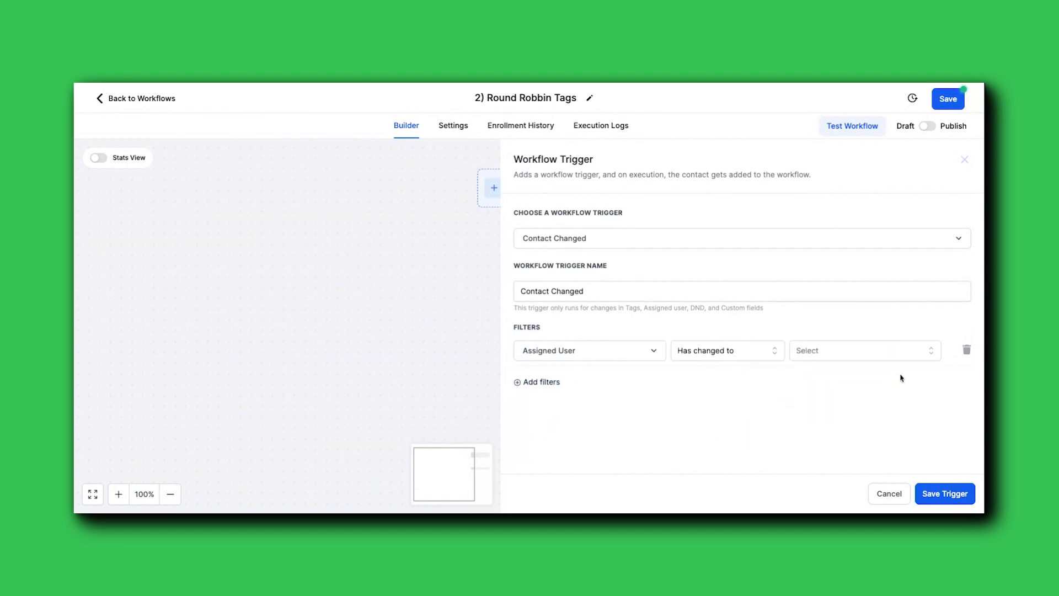
{"action": "left_click", "coordinate": [863, 349]}
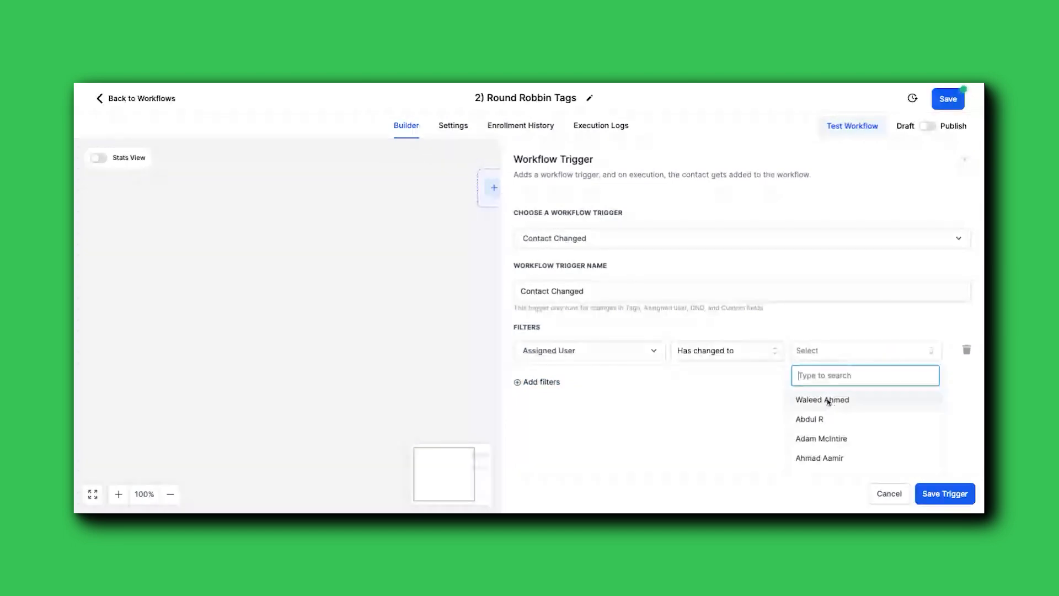
{"action": "left_click", "coordinate": [821, 438]}
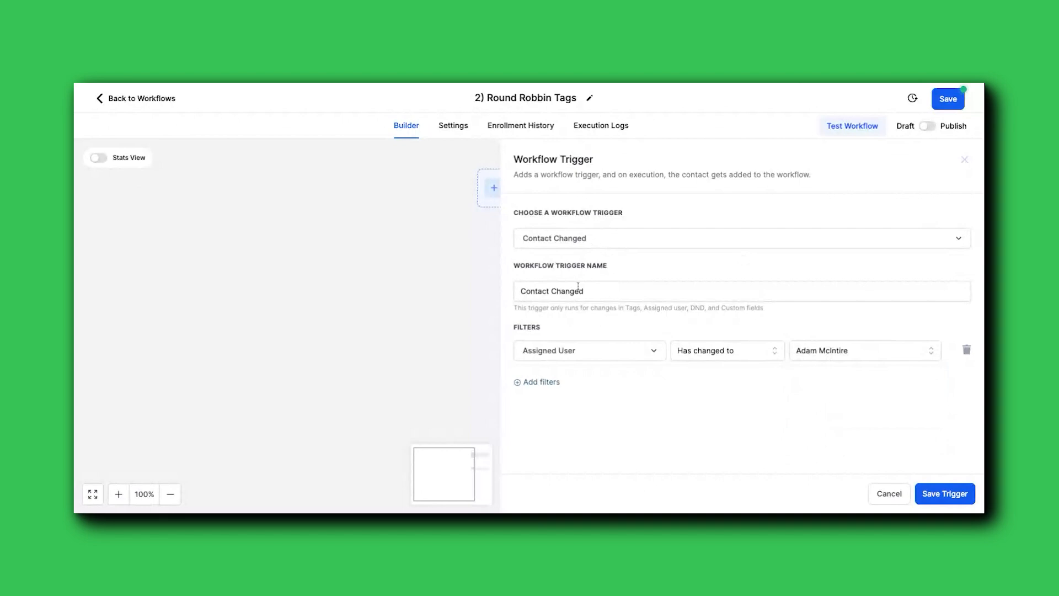
{"action": "type", "text": "Assigned to Adam"}
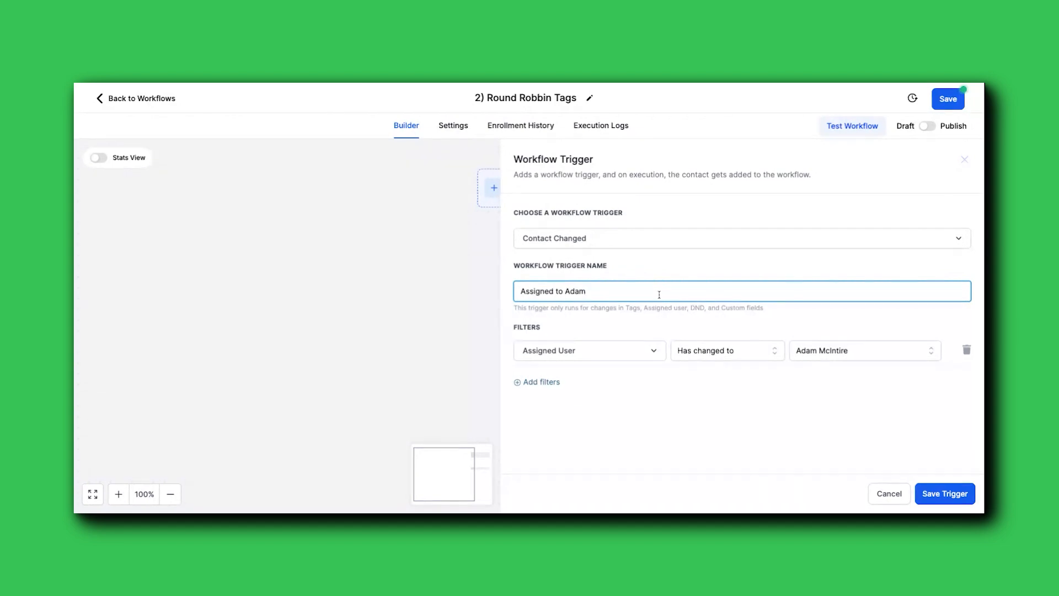
{"action": "left_click", "coordinate": [944, 493]}
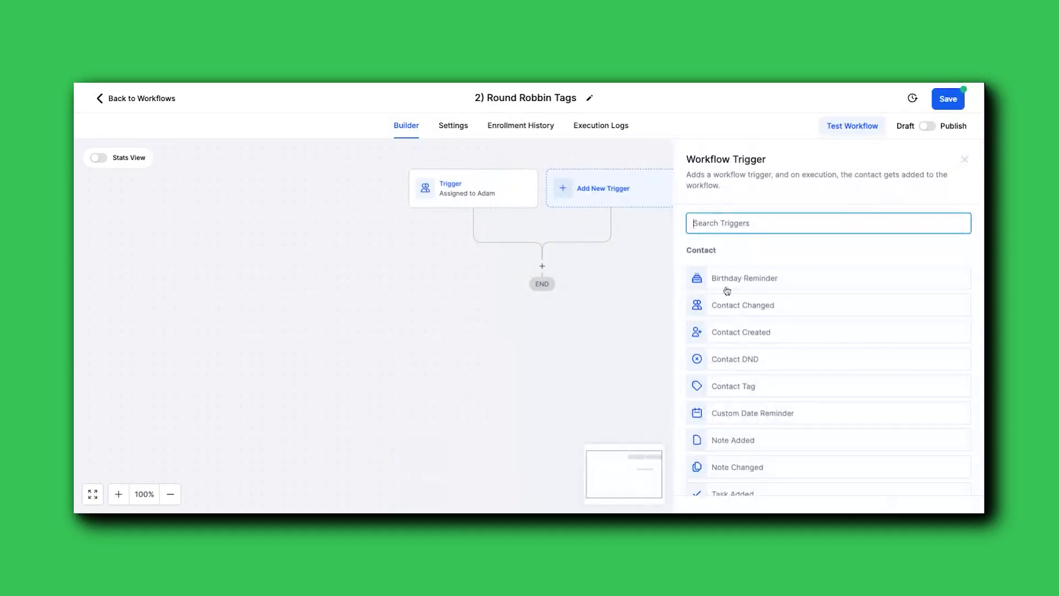
{"action": "left_click", "coordinate": [743, 304]}
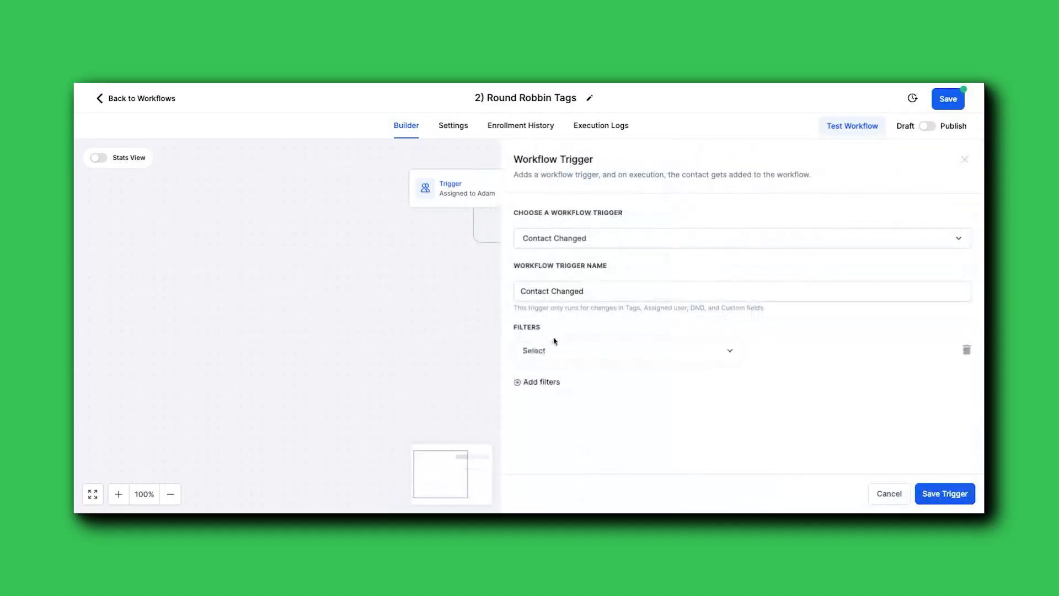
{"action": "left_click", "coordinate": [624, 350]}
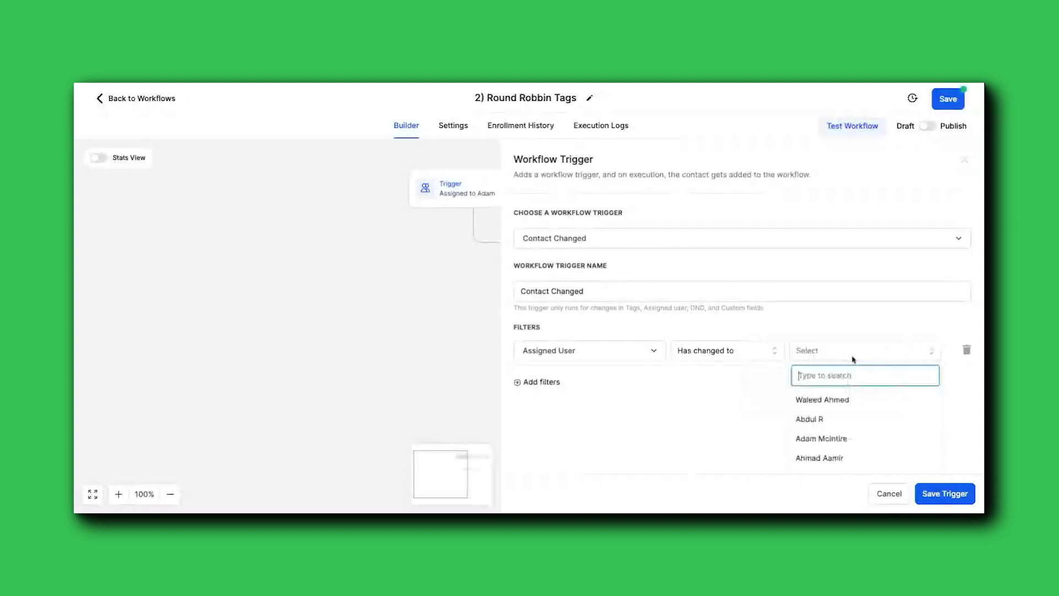
{"action": "left_click", "coordinate": [822, 399]}
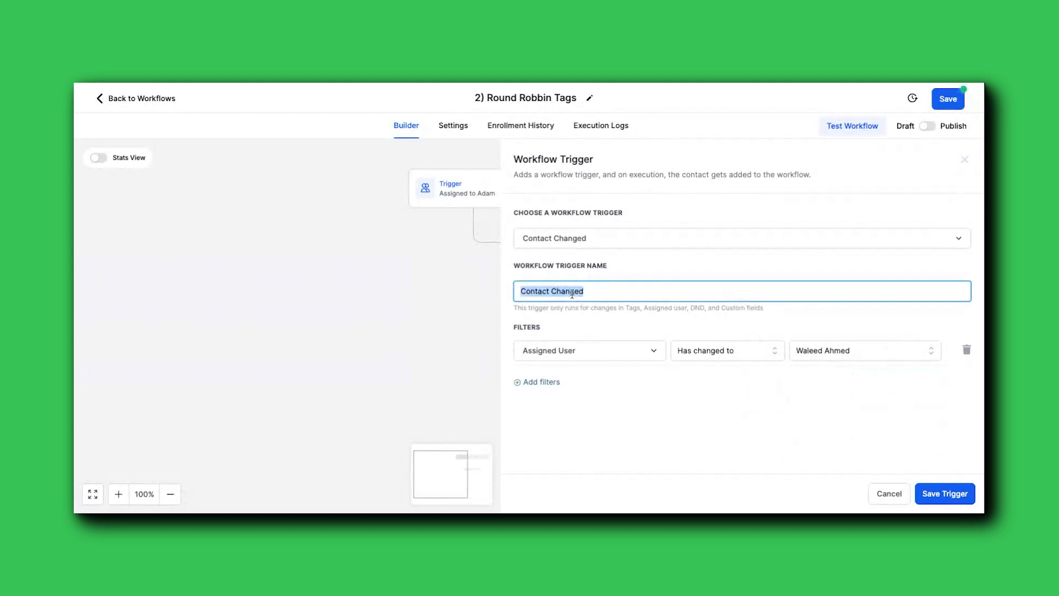
{"action": "type", "text": "Assigned to"}
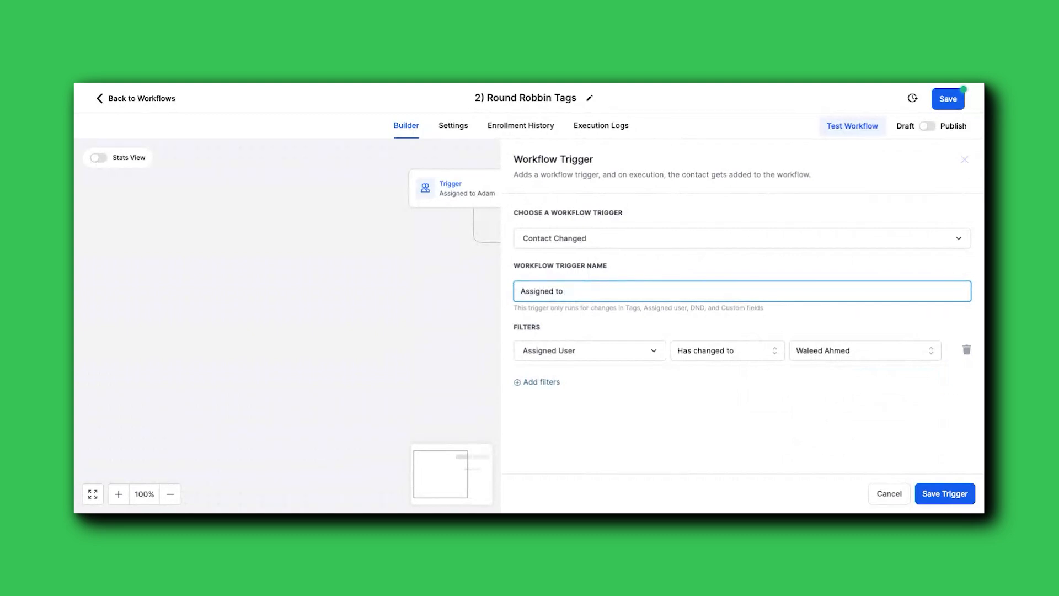
{"action": "type", "text": "Walee"}
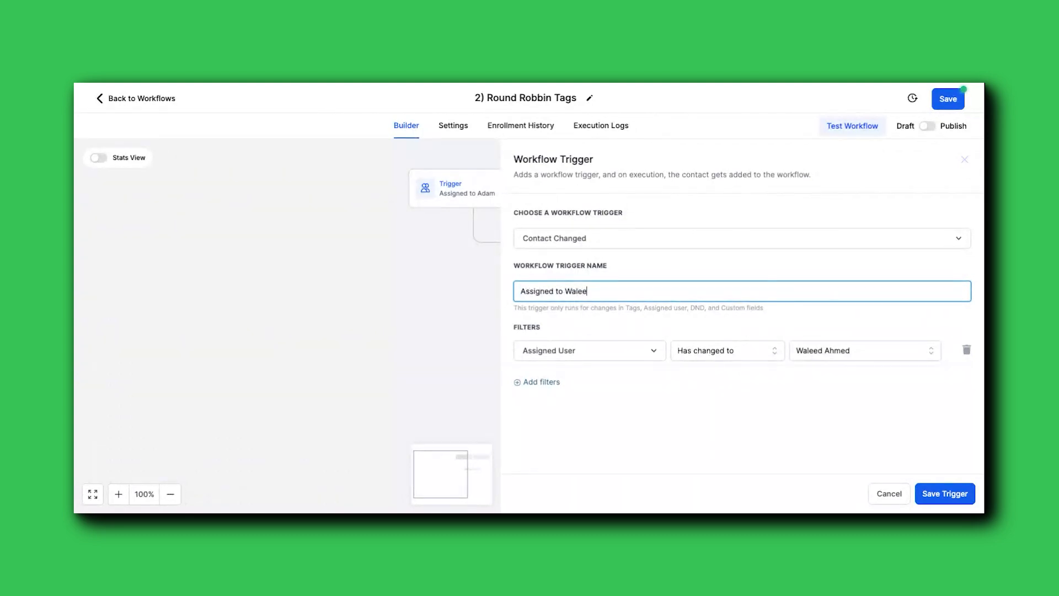
{"action": "left_click", "coordinate": [944, 493]}
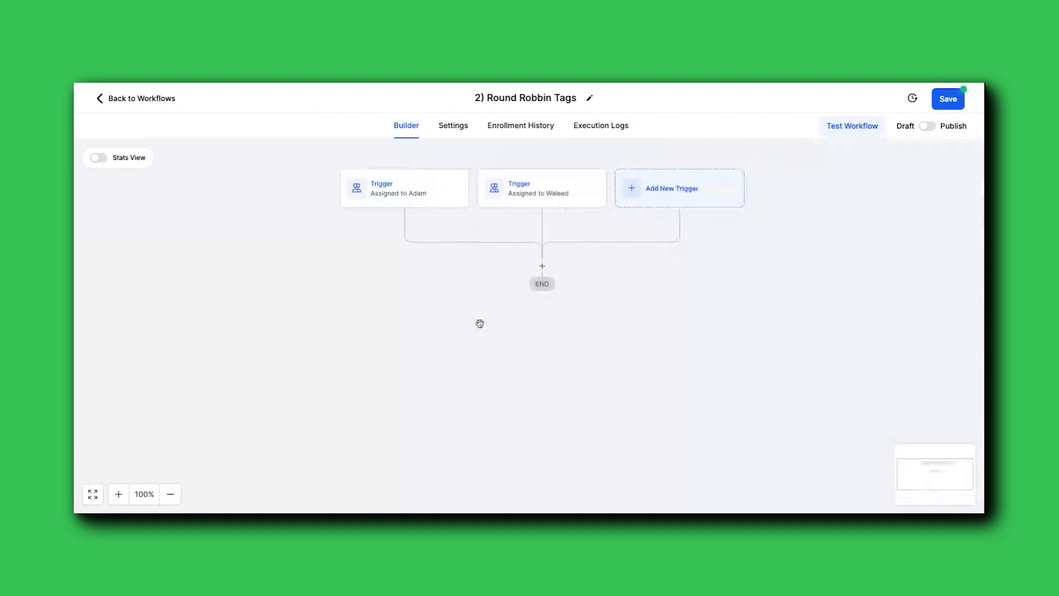
{"action": "mouse_move", "coordinate": [658, 327]}
{"action": "type", "text": "if"}
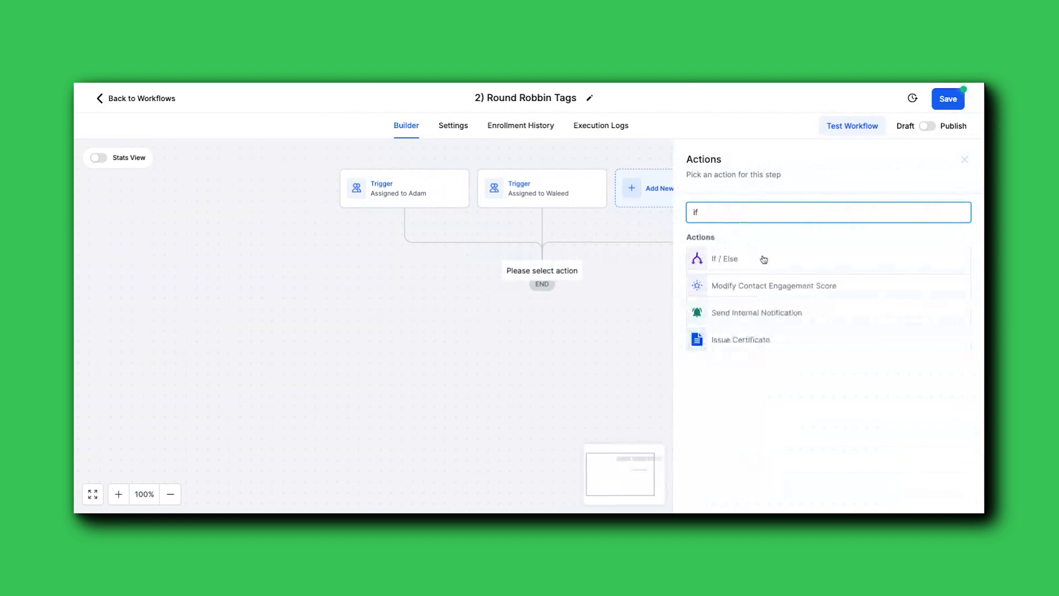
{"action": "left_click", "coordinate": [724, 258]}
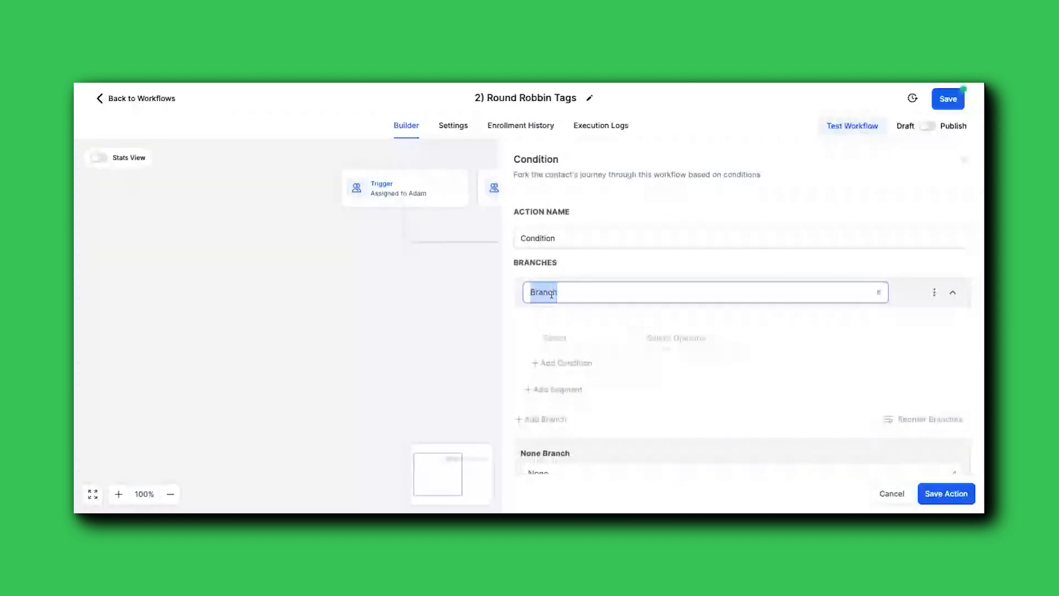
{"action": "type", "text": "A"}
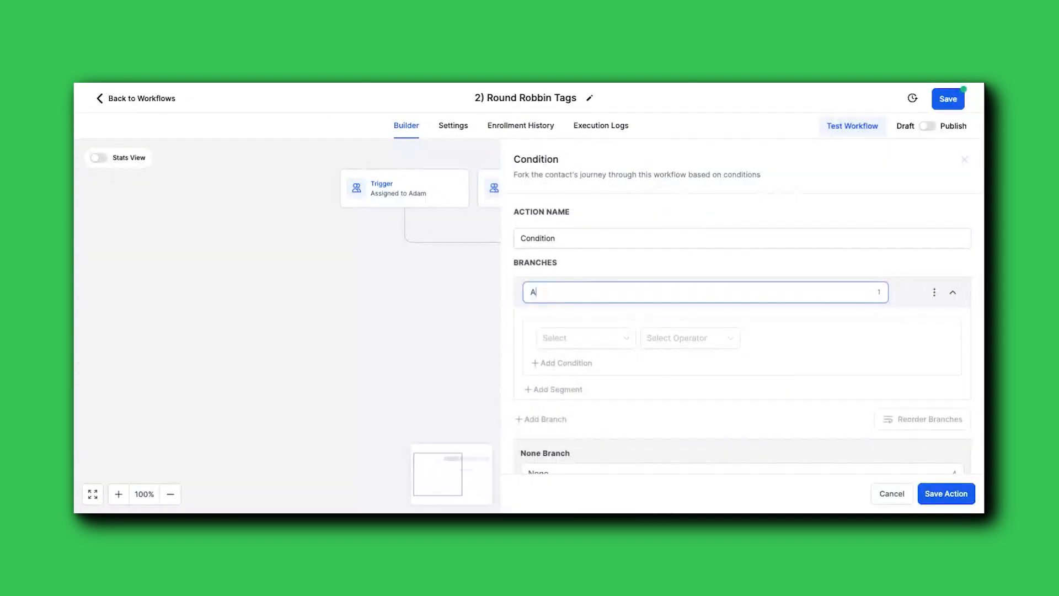
{"action": "left_click", "coordinate": [585, 338]}
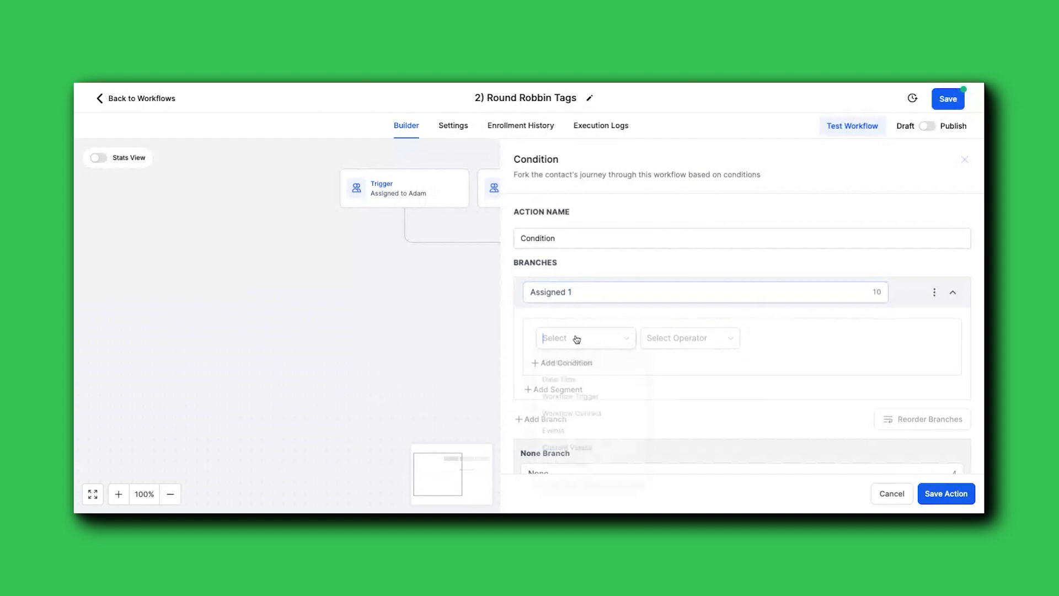
{"action": "left_click", "coordinate": [570, 396]}
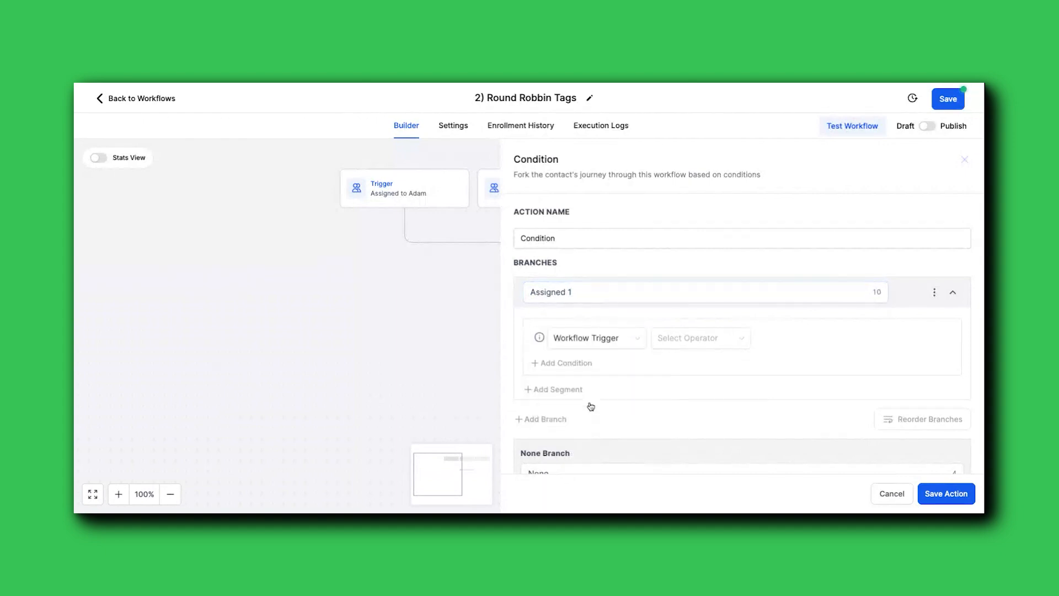
{"action": "left_click", "coordinate": [700, 337]}
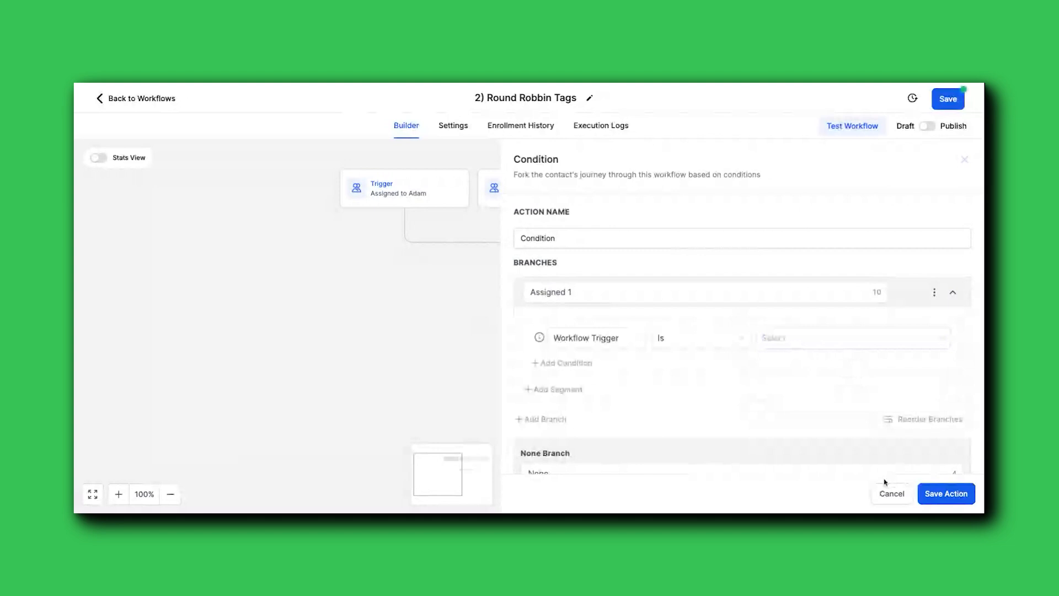
{"action": "left_click", "coordinate": [946, 493]}
{"action": "type", "text": "if"}
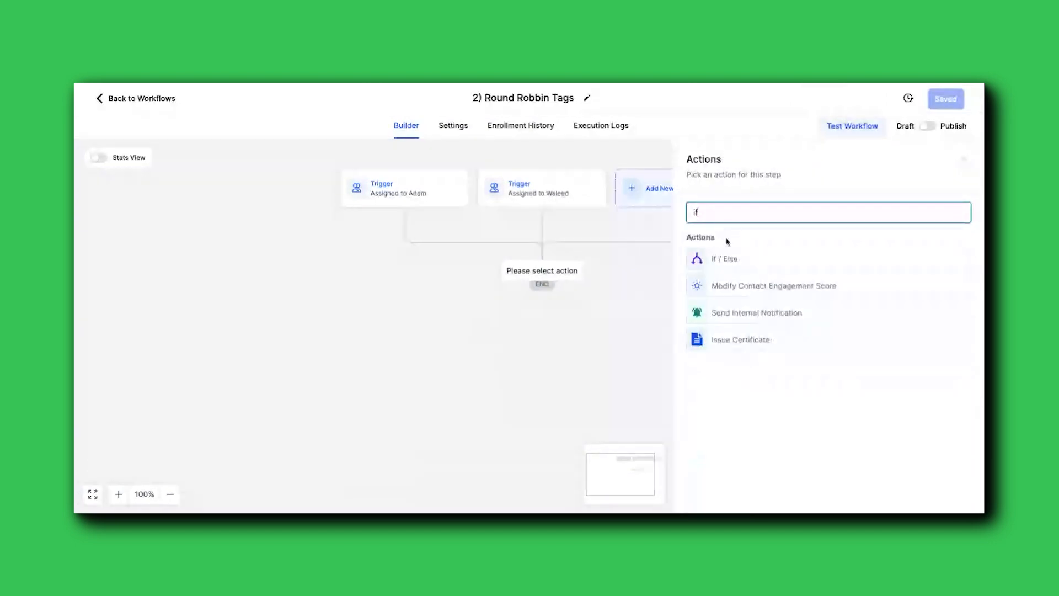
Step: Add an If/Else condition with branch Assigned 1 where Workflow Trigger Is Assigned to Adam
{"action": "left_click", "coordinate": [725, 258]}
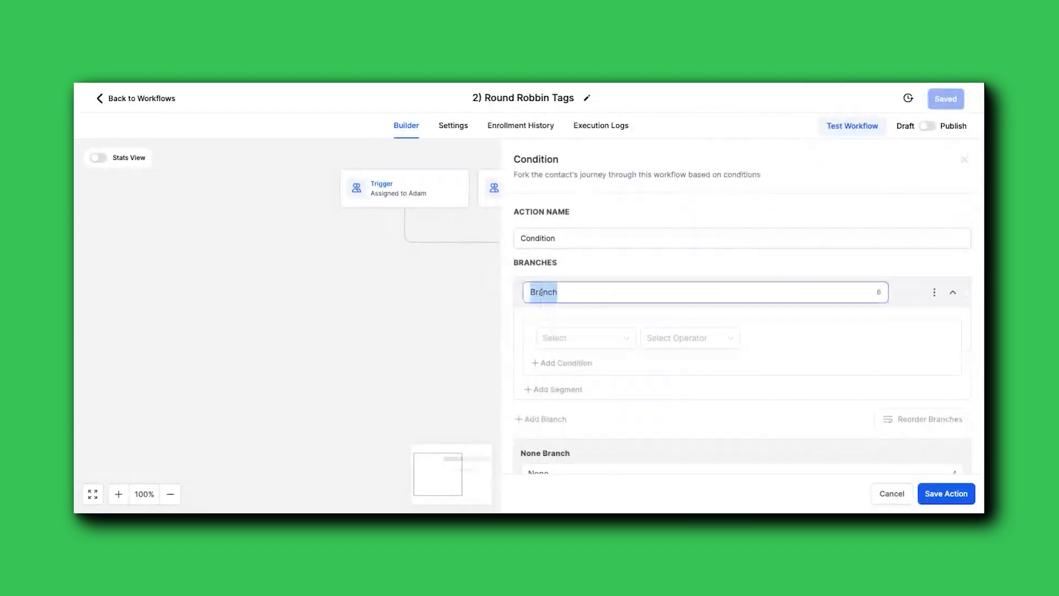
{"action": "type", "text": "Assigne"}
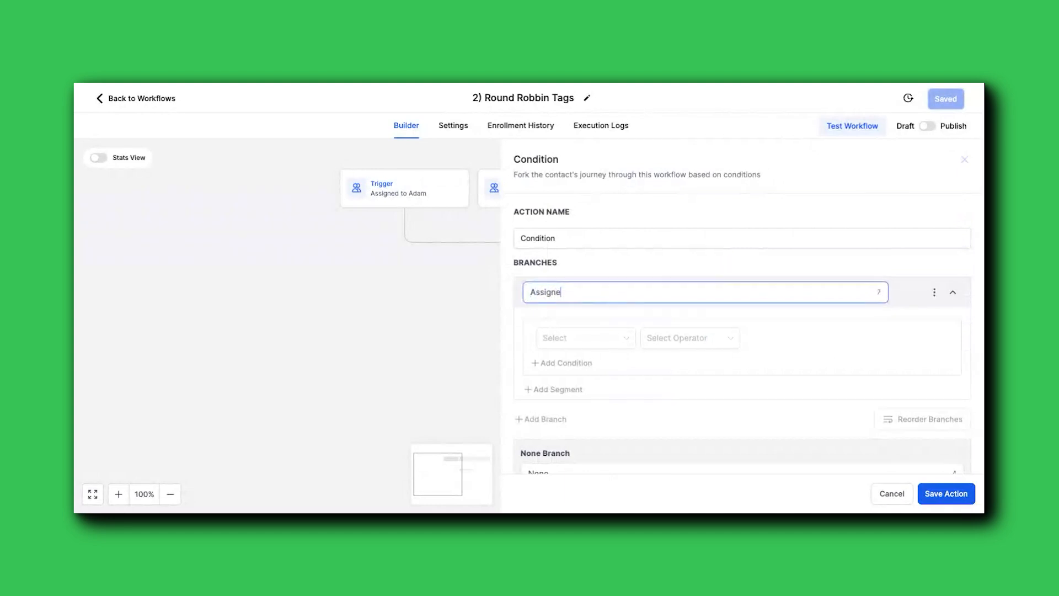
{"action": "left_click", "coordinate": [583, 338]}
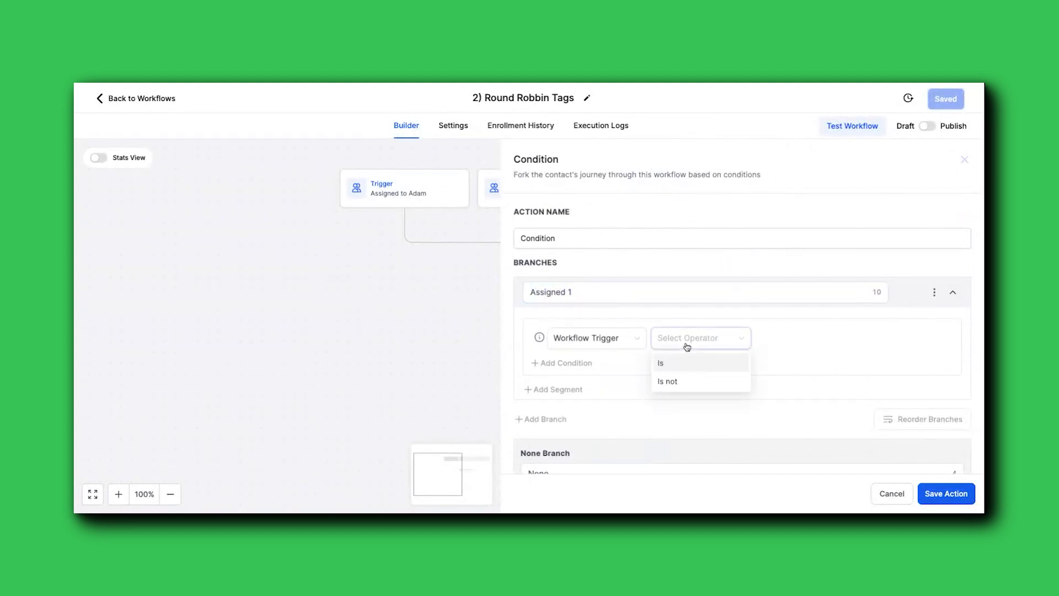
{"action": "left_click", "coordinate": [660, 363]}
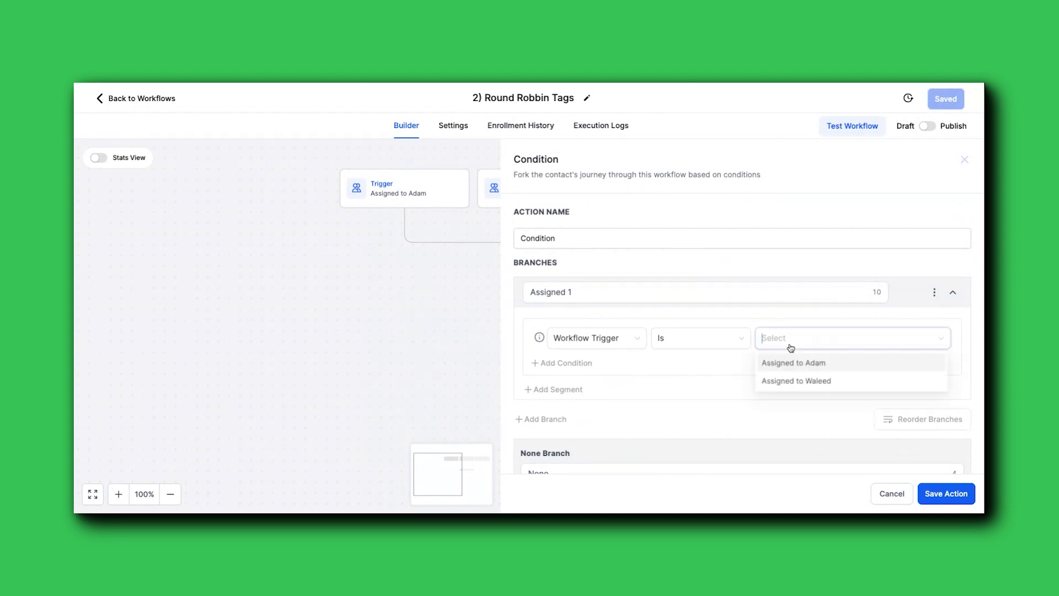
{"action": "left_click", "coordinate": [793, 362]}
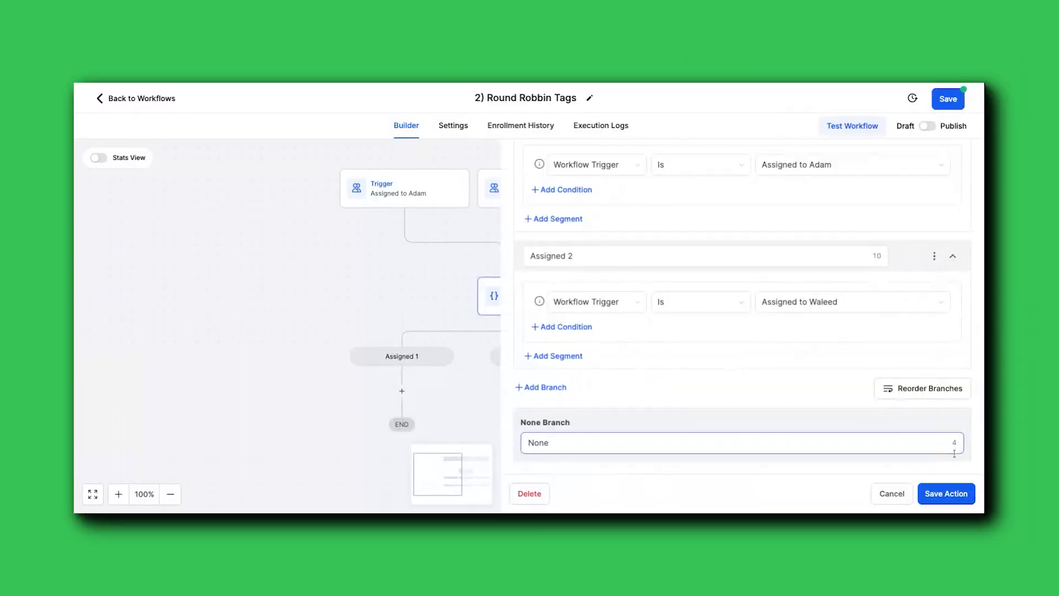
Step: Set up branch Assigned 2 for the Waleed trigger alongside None and save the condition
{"action": "double_click", "coordinate": [537, 442]}
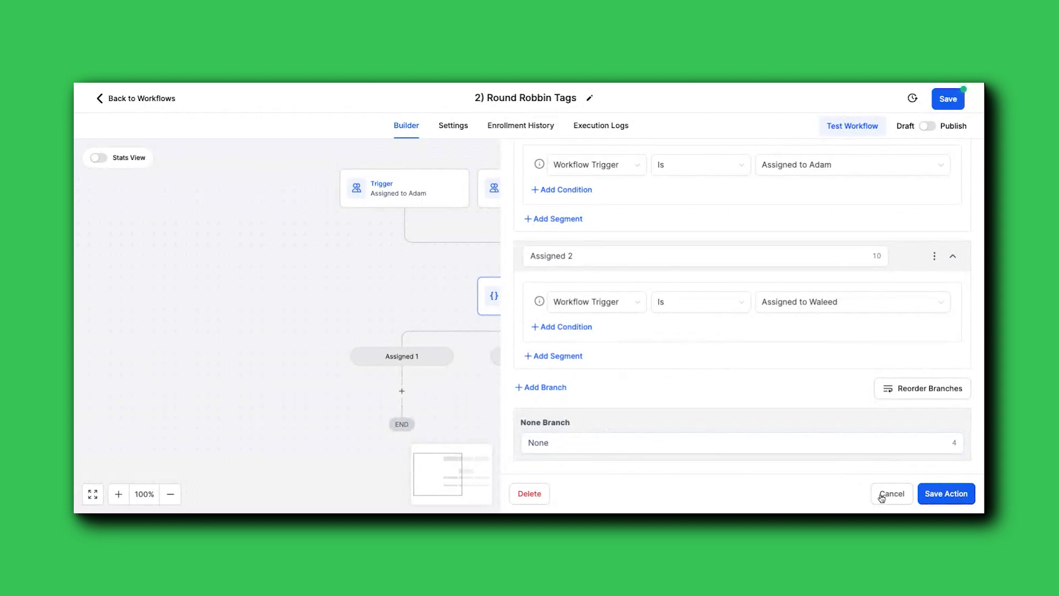
{"action": "left_click", "coordinate": [891, 493]}
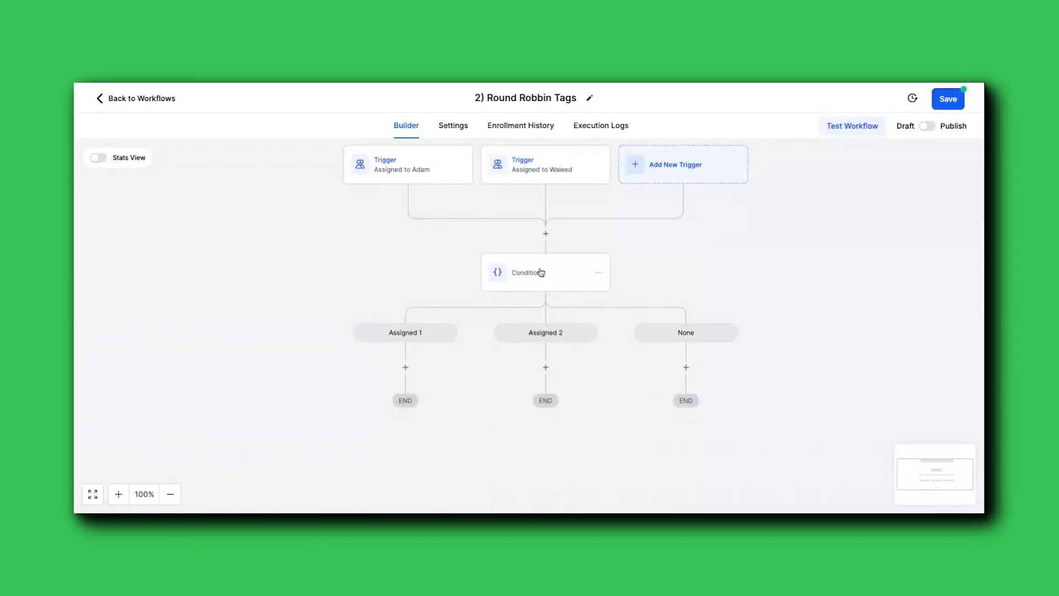
{"action": "left_click", "coordinate": [529, 271]}
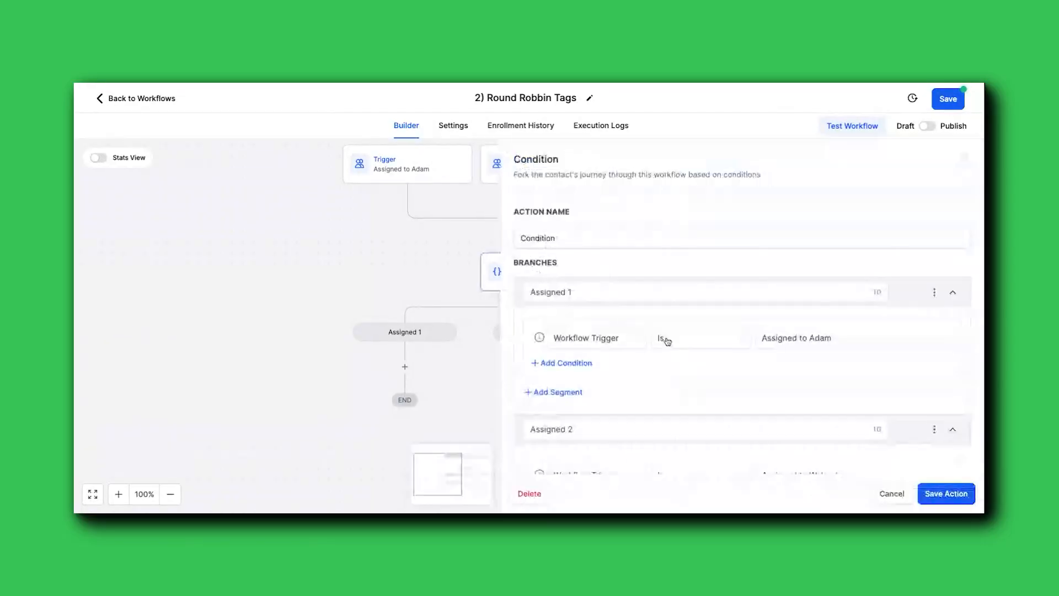
{"action": "scroll", "scroll_direction": "down", "scroll_amount": 3}
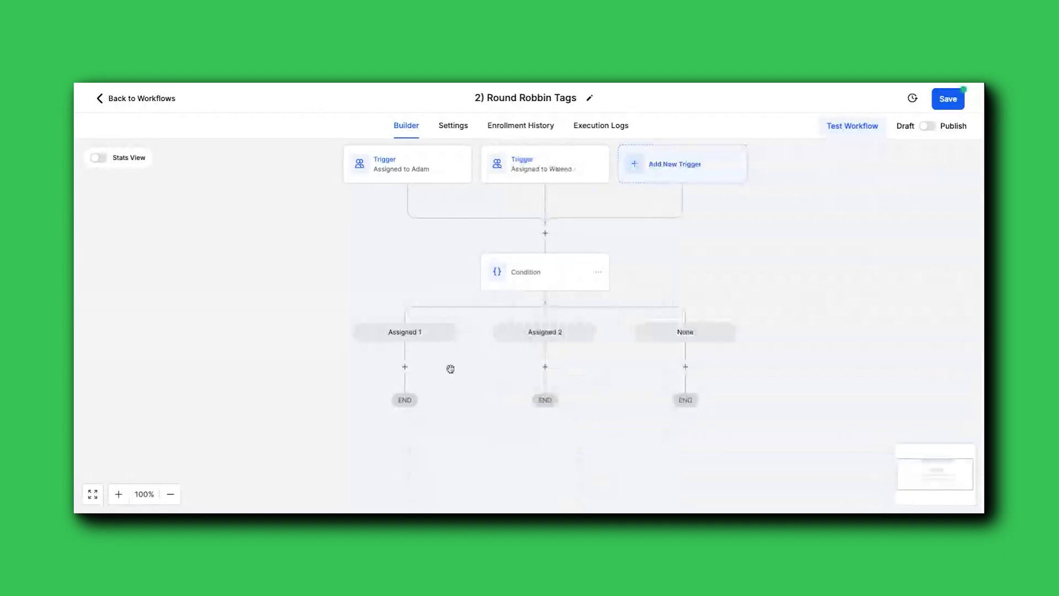
Step: Add and save an Add Contact Tag step on Assigned 1 applying the 'fakenews' tag
{"action": "type", "text": "ta"}
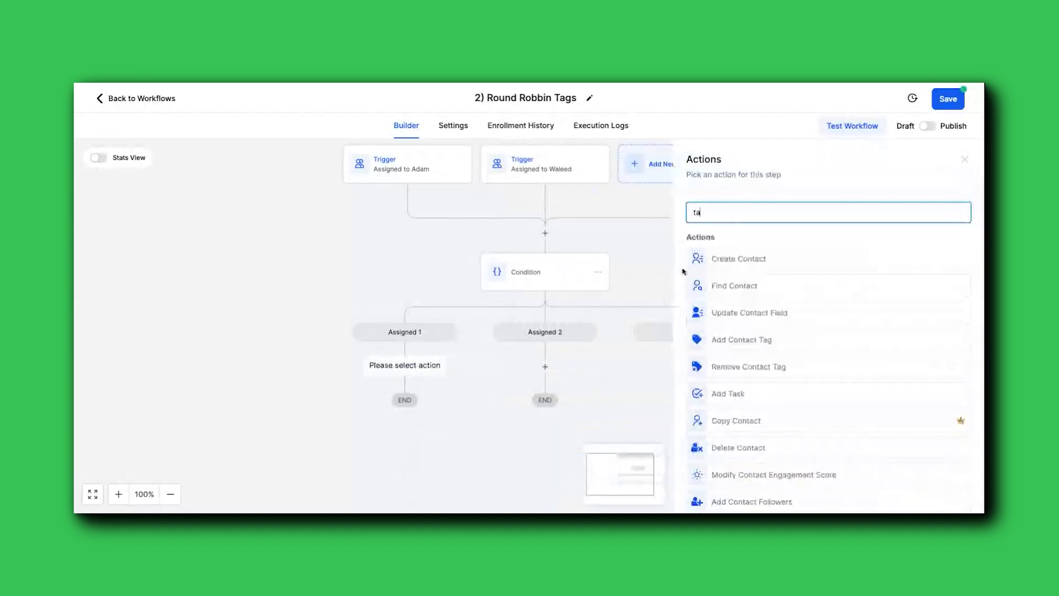
{"action": "left_click", "coordinate": [742, 340]}
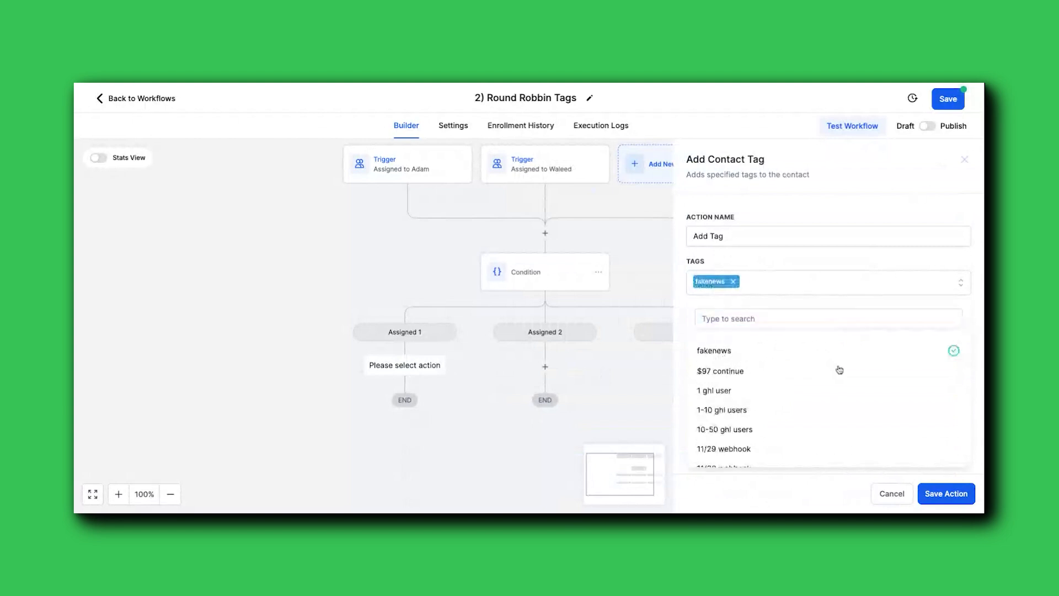
{"action": "left_click", "coordinate": [946, 493]}
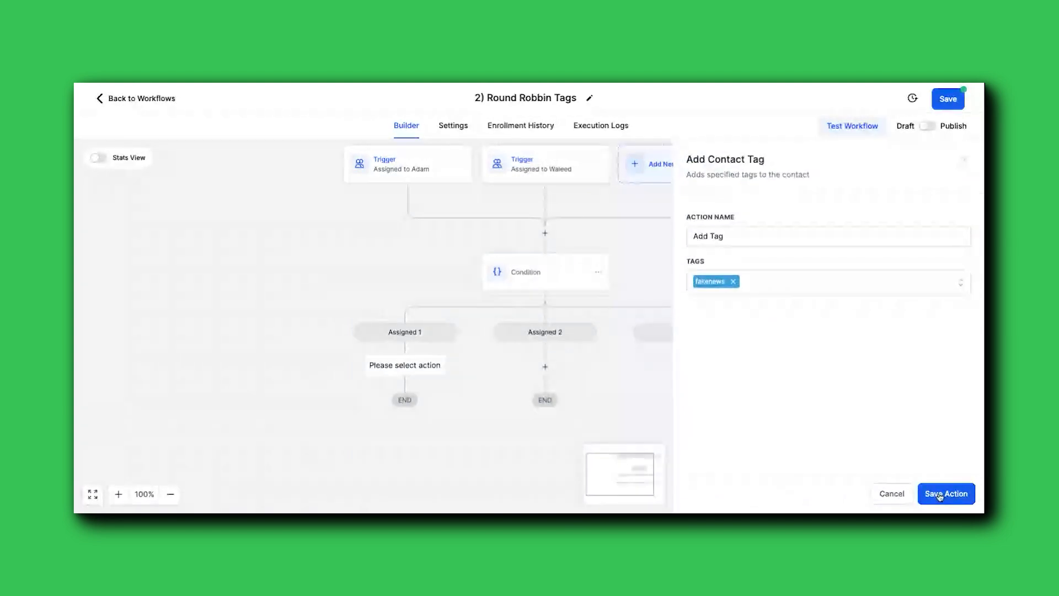
{"action": "left_click", "coordinate": [946, 495]}
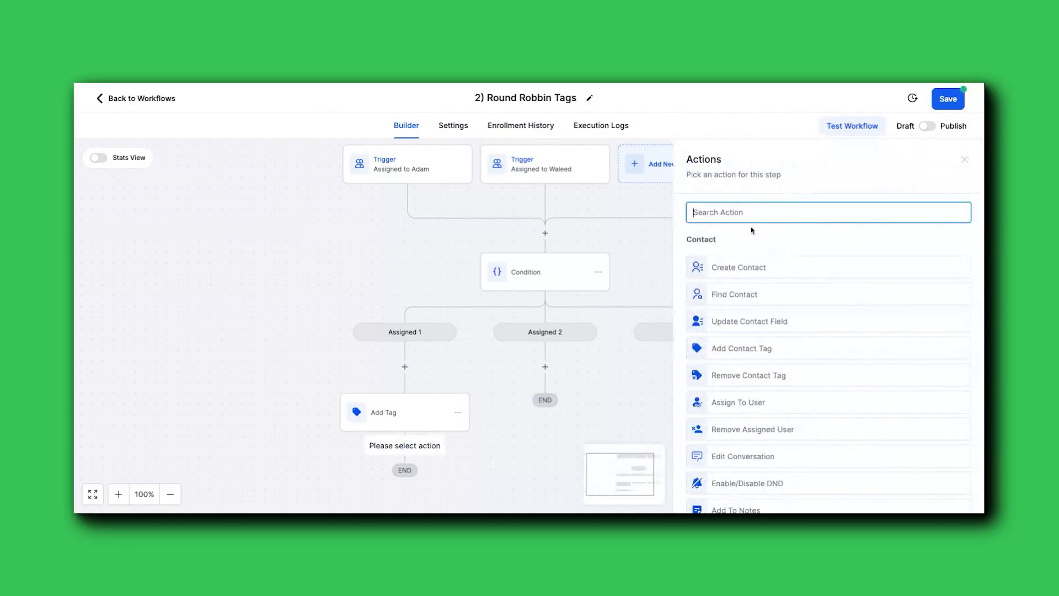
Step: Start an Update Contact Field step with field 3 Snapshot Selection, then cancel it
{"action": "left_click", "coordinate": [748, 321]}
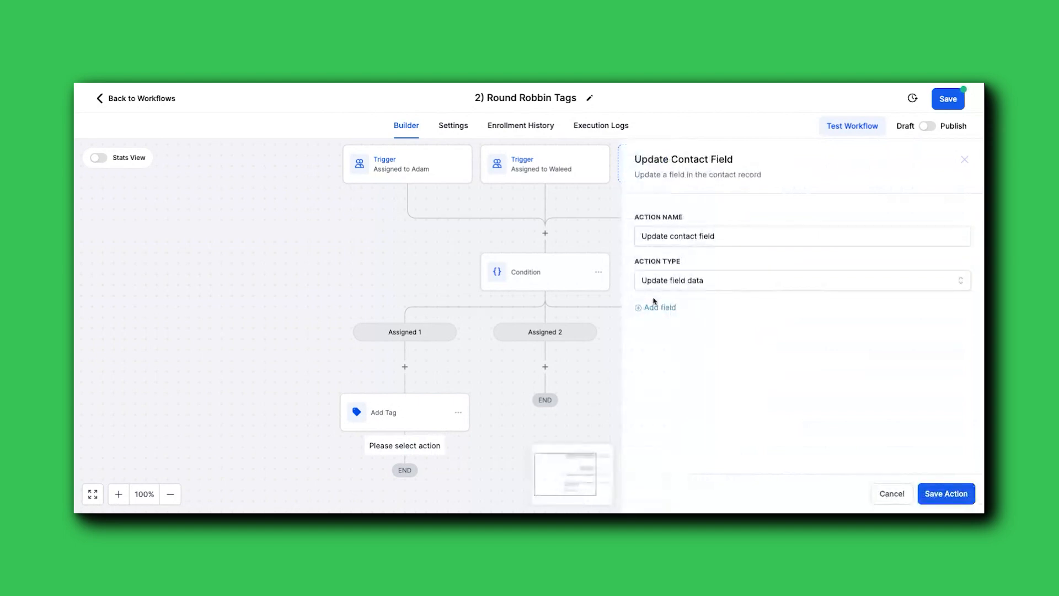
{"action": "left_click", "coordinate": [658, 308]}
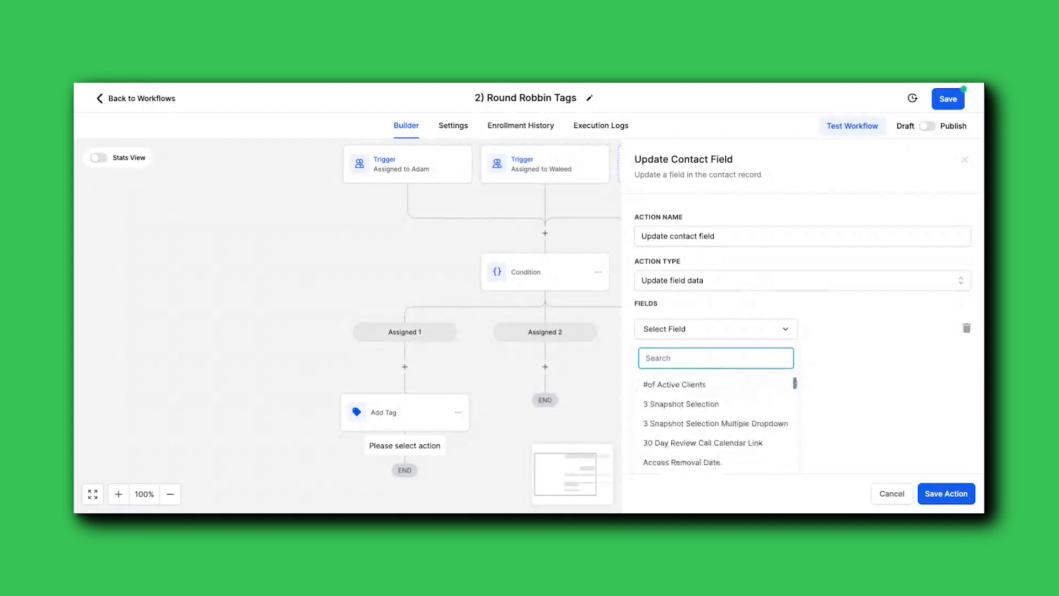
{"action": "left_click", "coordinate": [681, 404]}
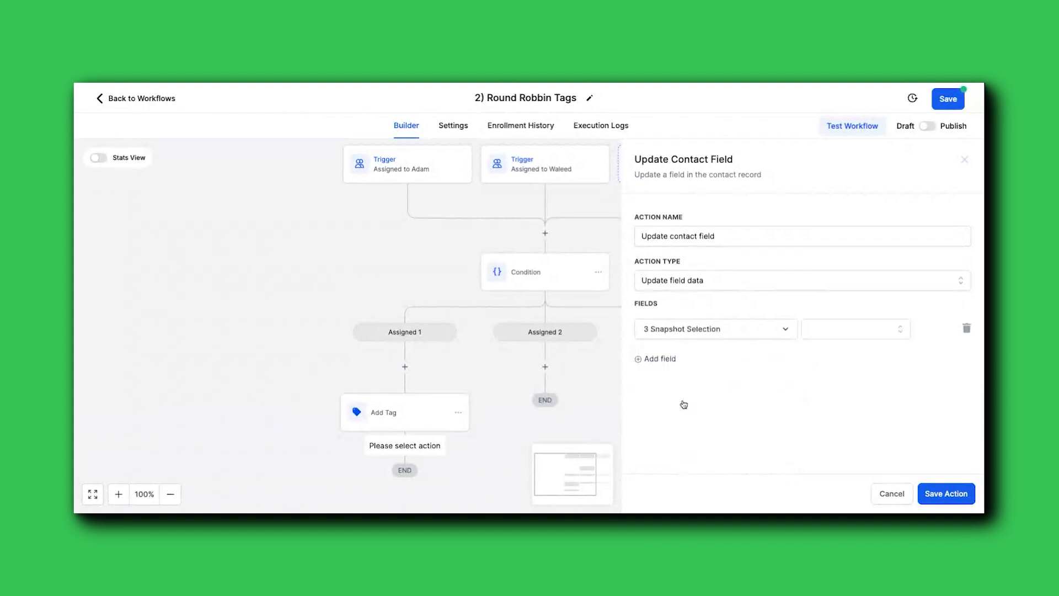
{"action": "left_click", "coordinate": [854, 329]}
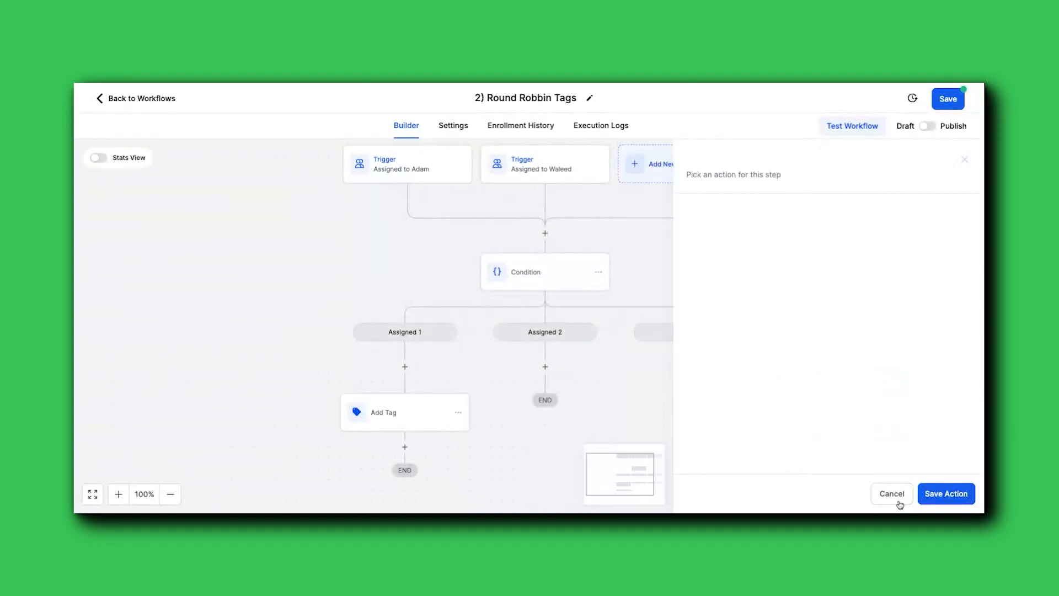
{"action": "left_click", "coordinate": [891, 494]}
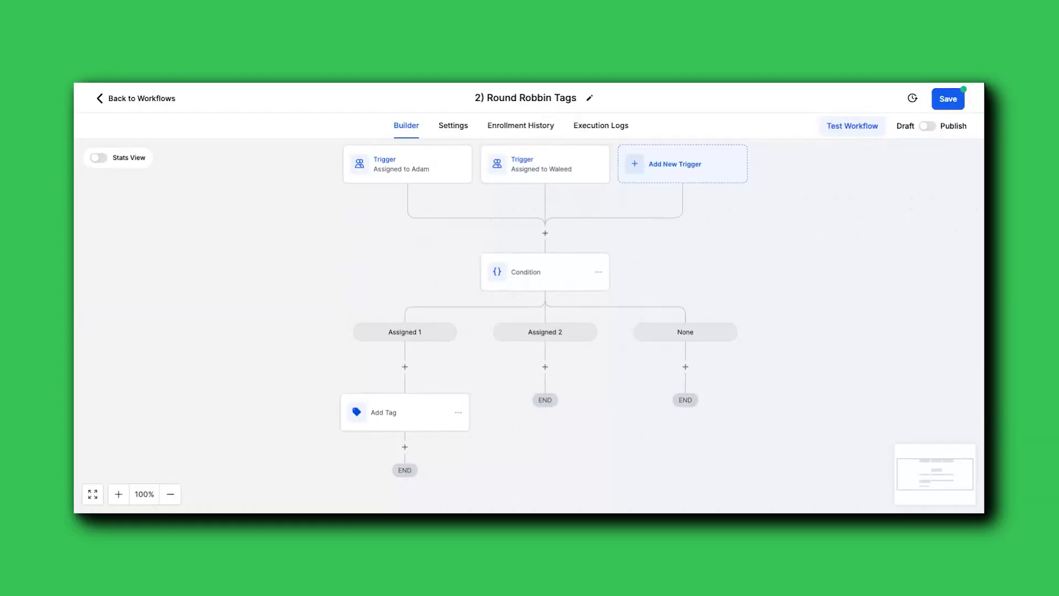